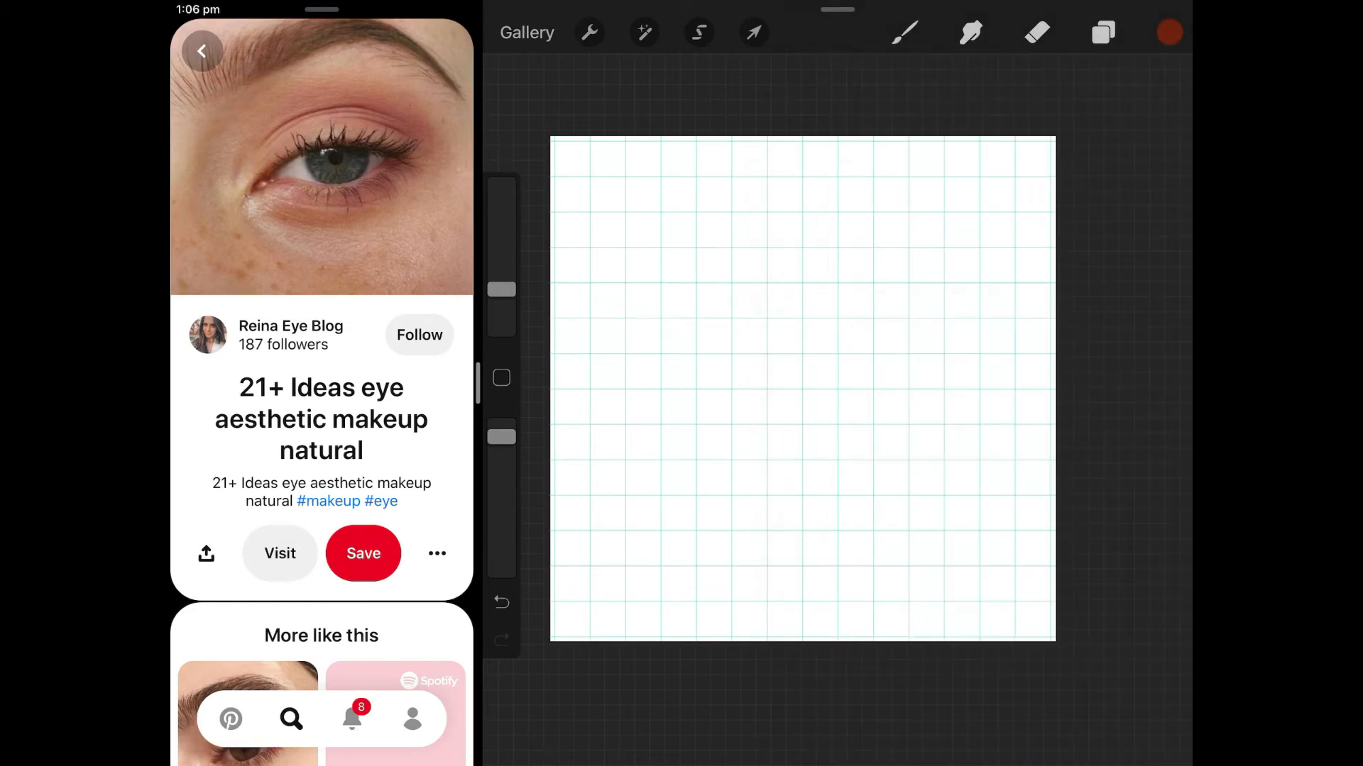
Step: Sketch reddish-brown eye guidelines, lid outline and iris circle, then set a cream background with the grid off
left_click(904, 33)
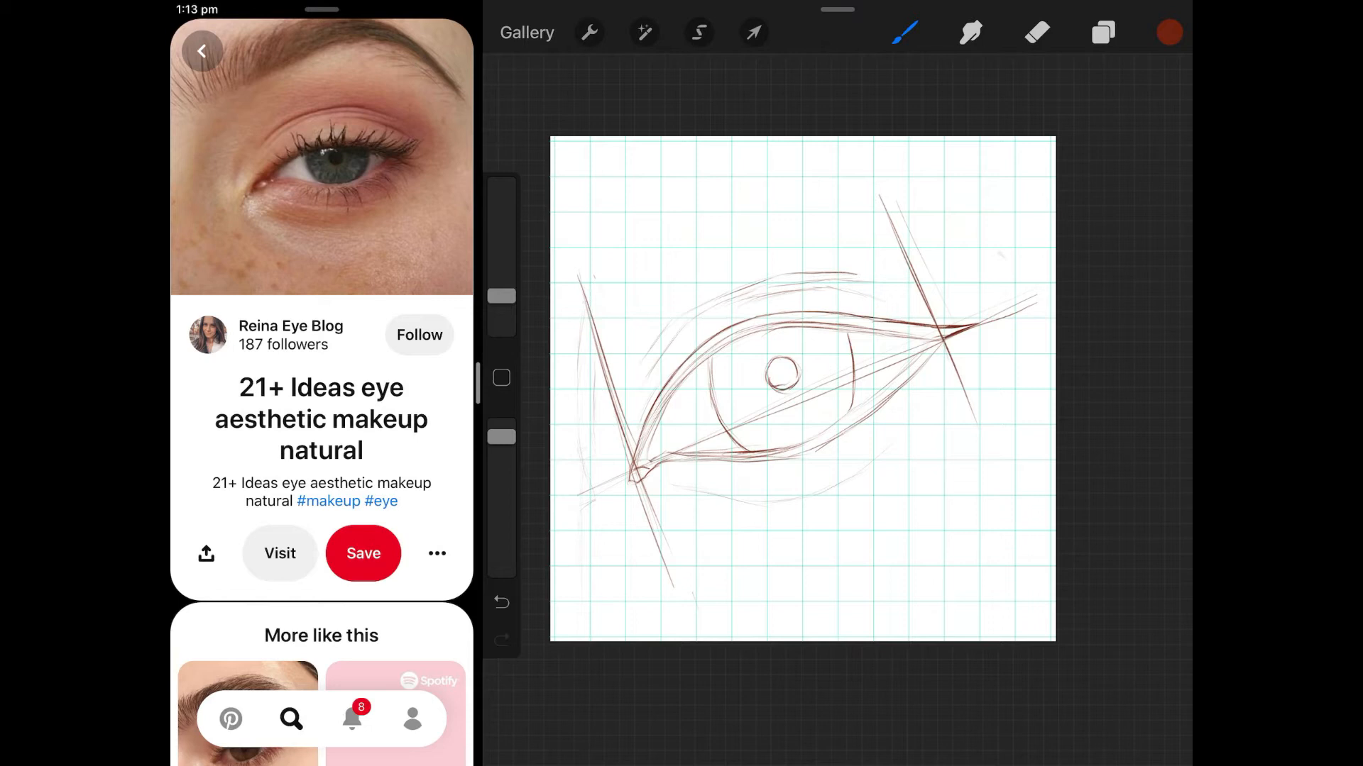
left_click(905, 32)
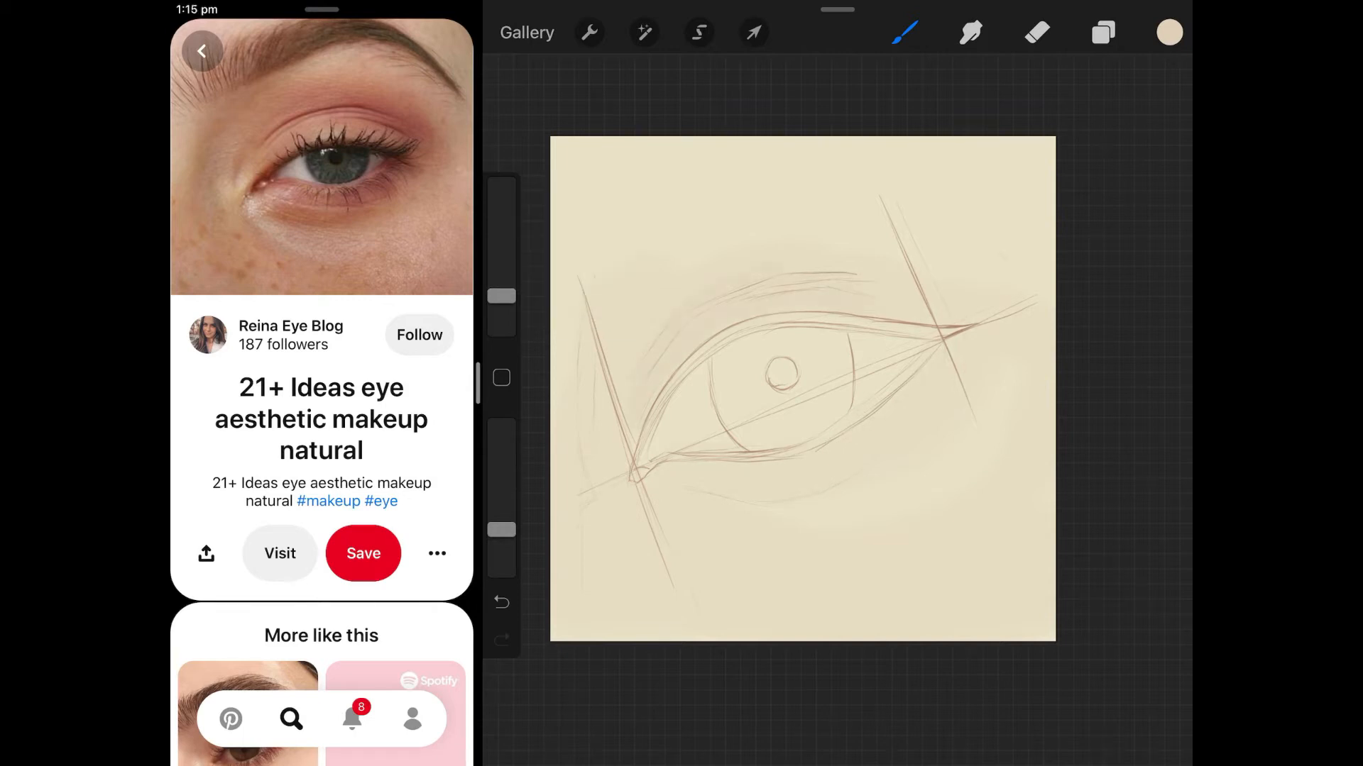
Step: Paint and blend brown shadows around the eye socket, with darker patches near the corners
left_click(971, 34)
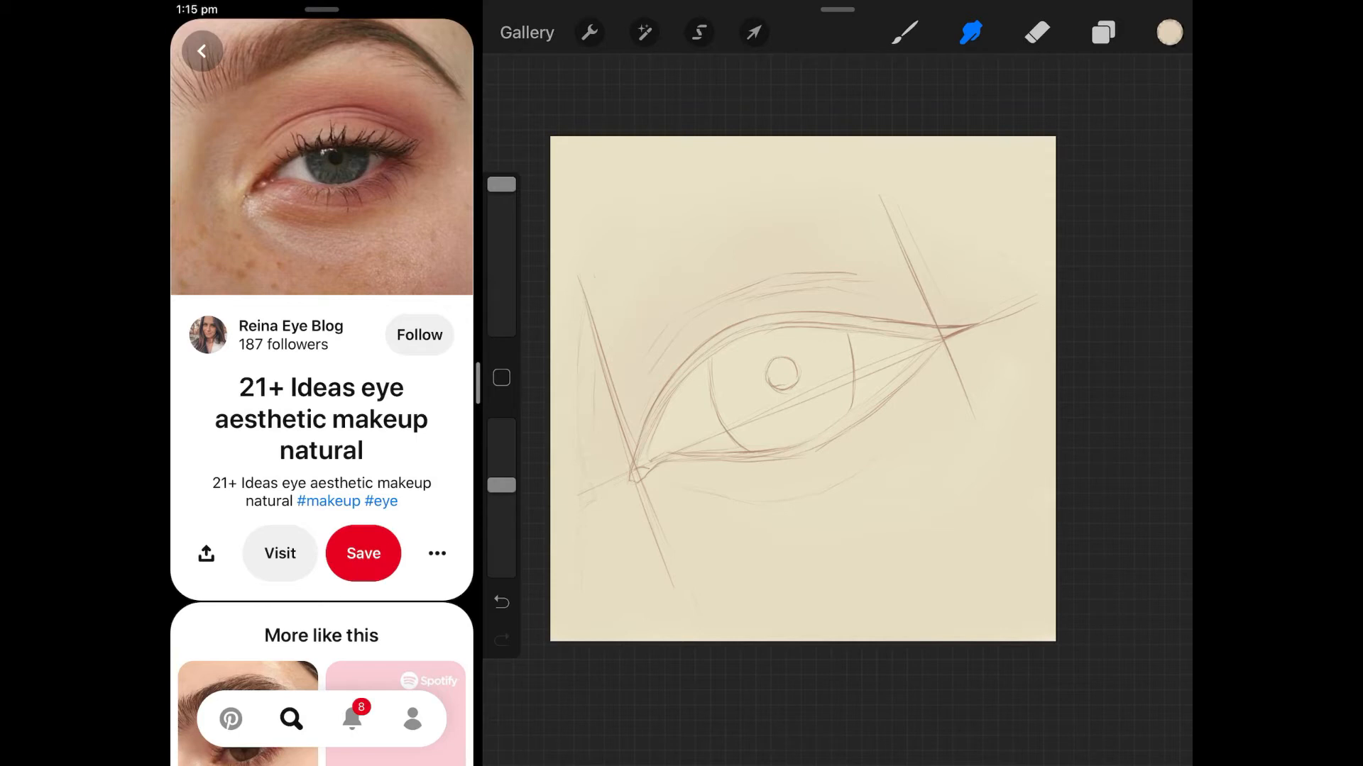
left_click(905, 32)
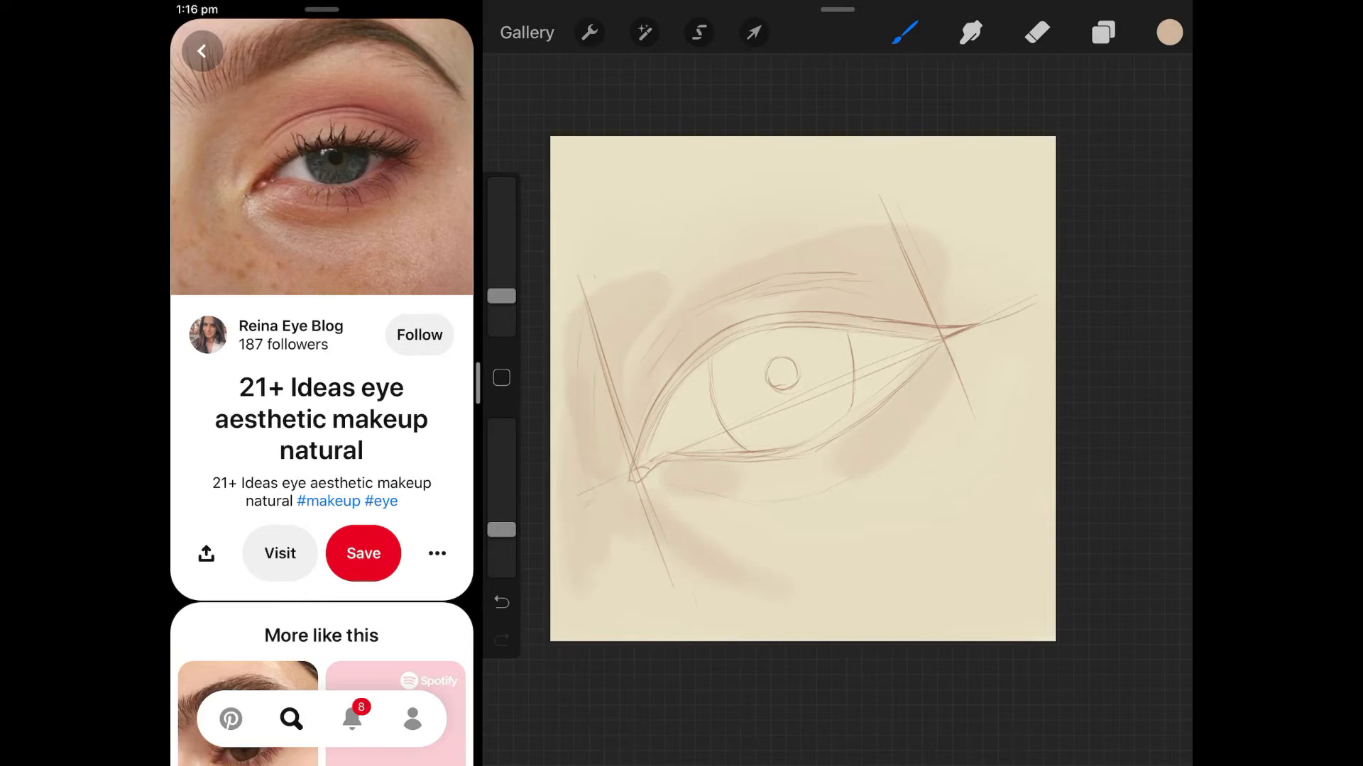
left_click(971, 33)
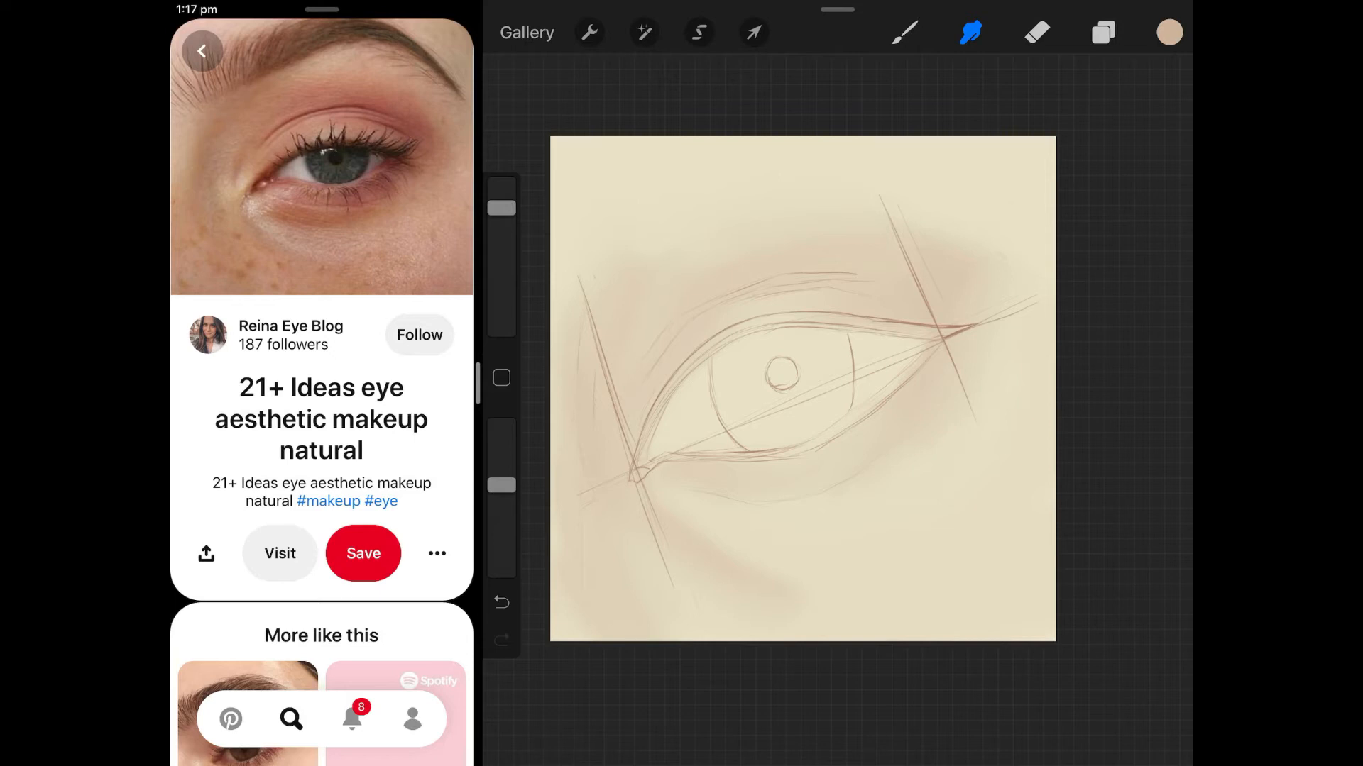
left_click(1169, 32)
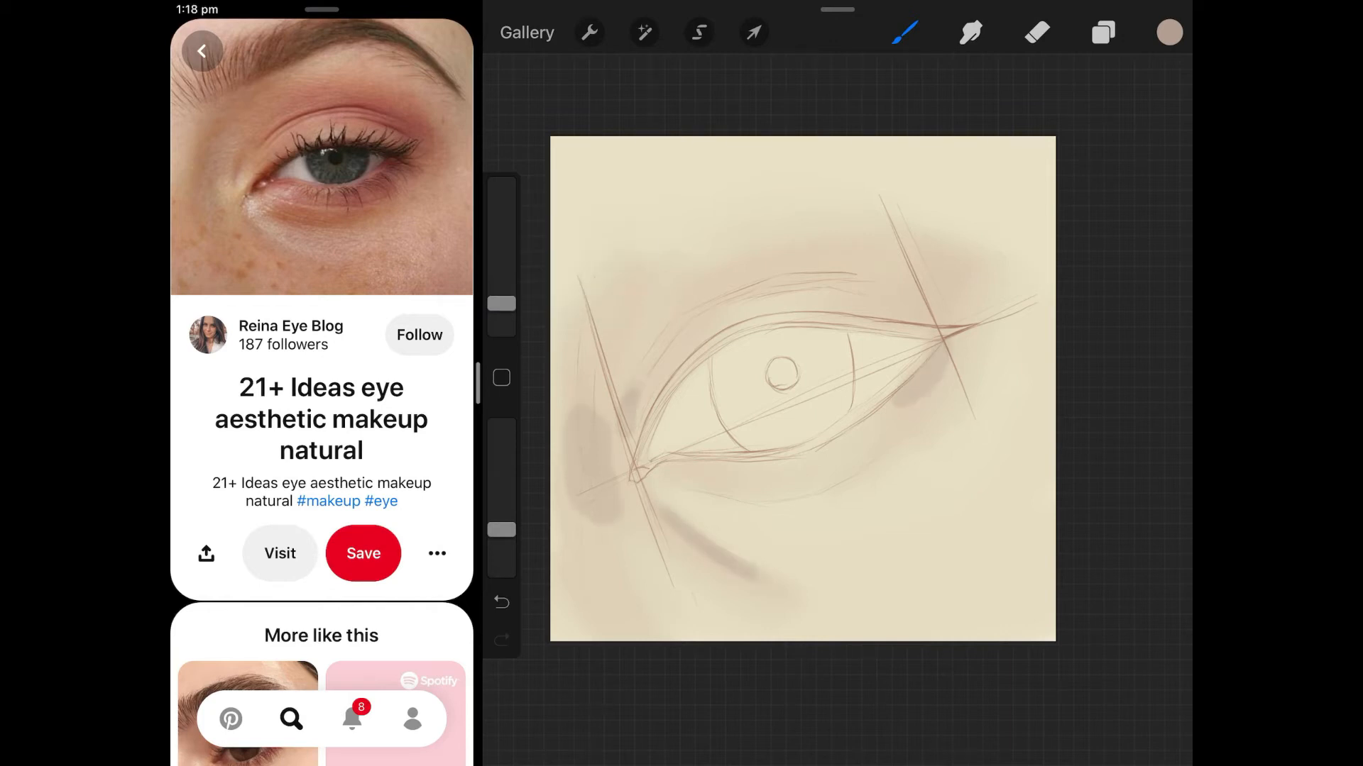
left_click(971, 32)
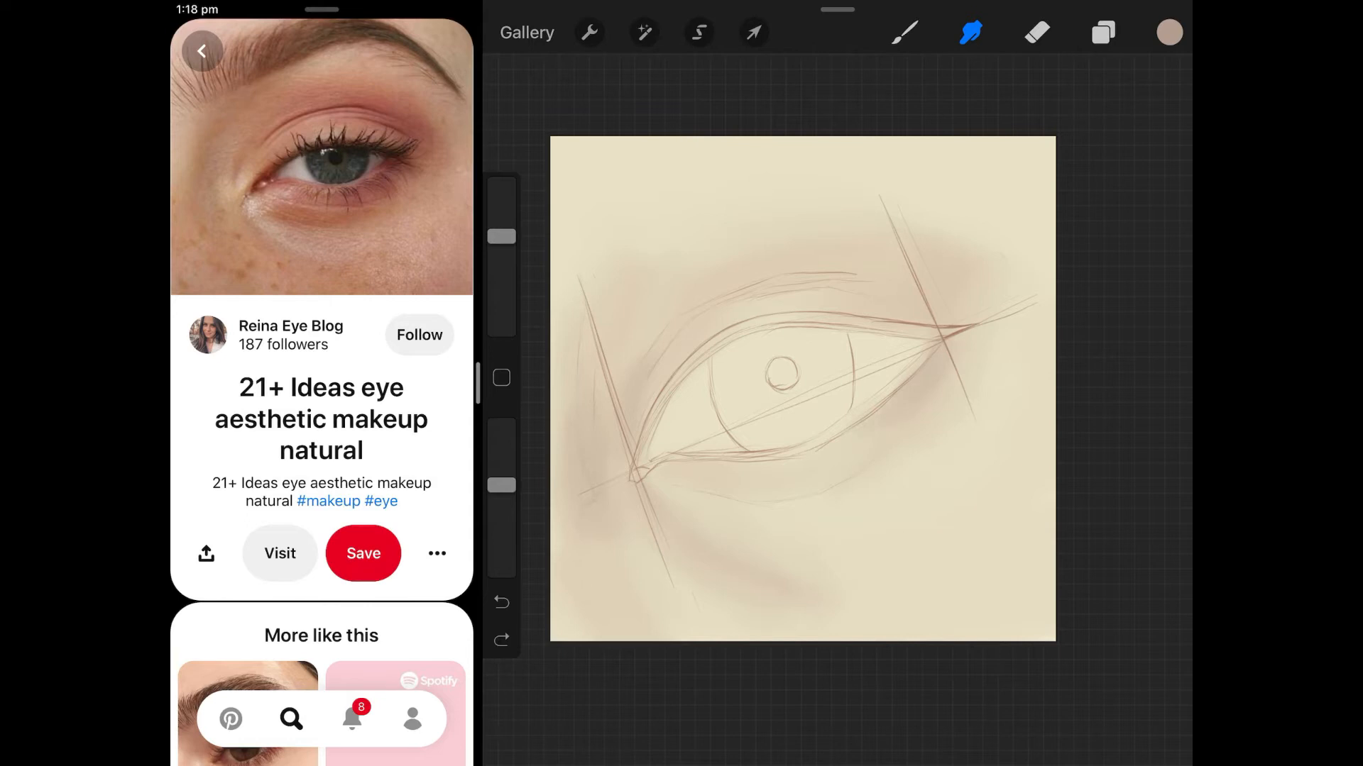
Step: Paint and blend a shadow curve under the eye, then dab pink above the outer corner
left_click(904, 32)
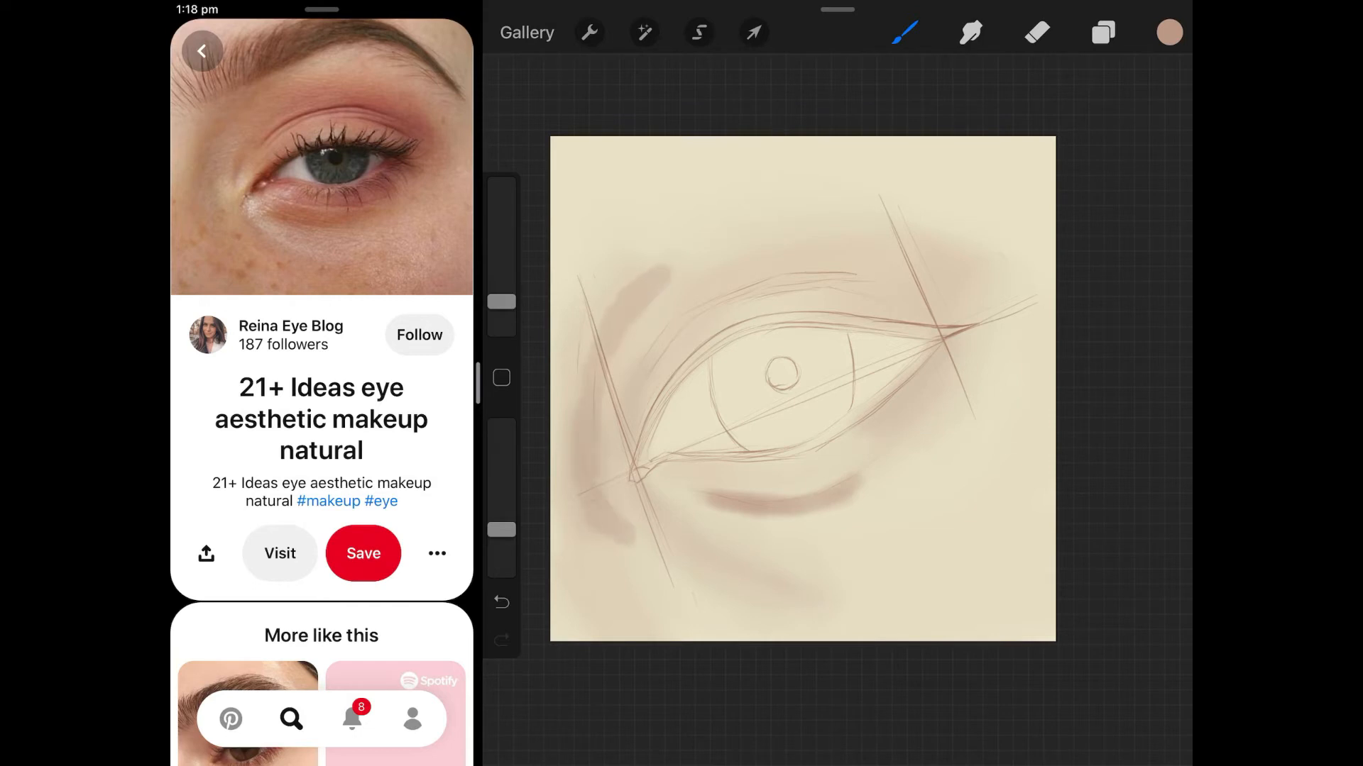
left_click(971, 32)
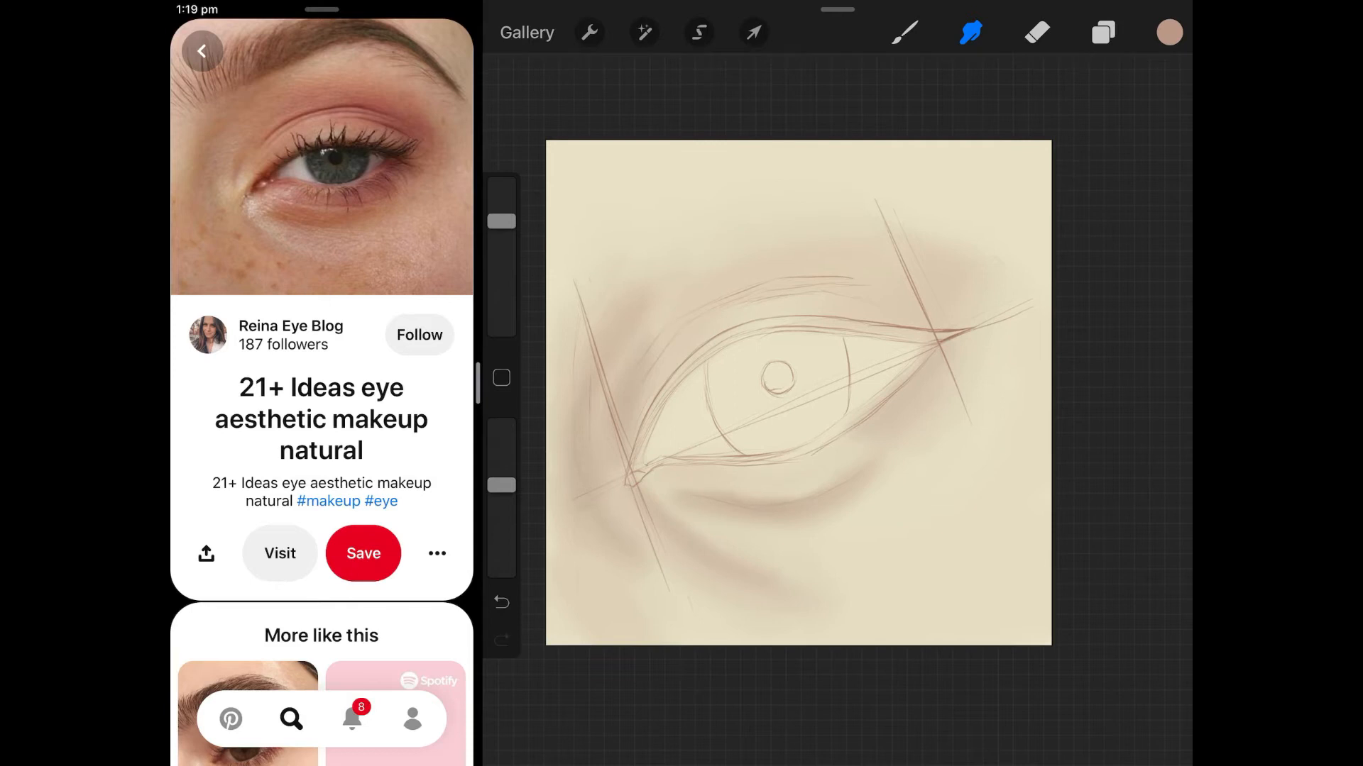
left_click(903, 32)
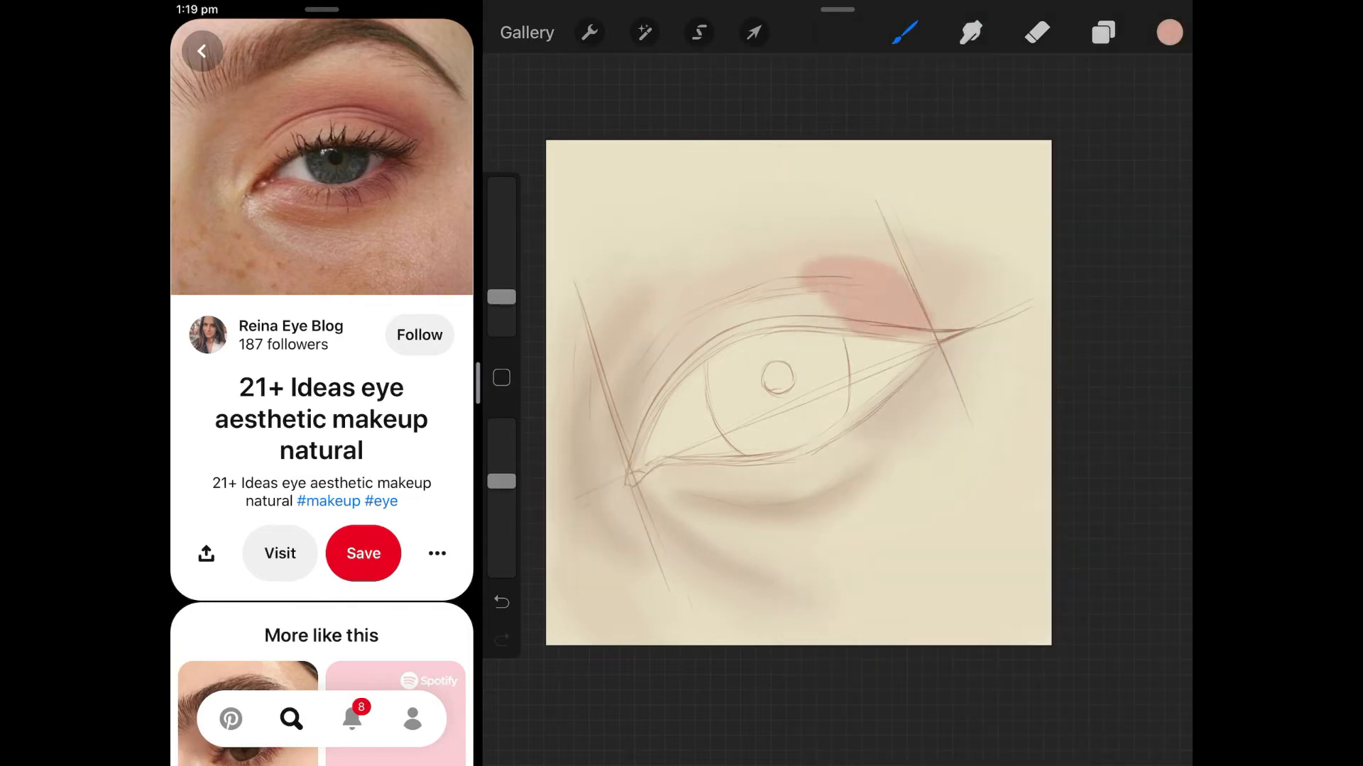
left_click(1168, 32)
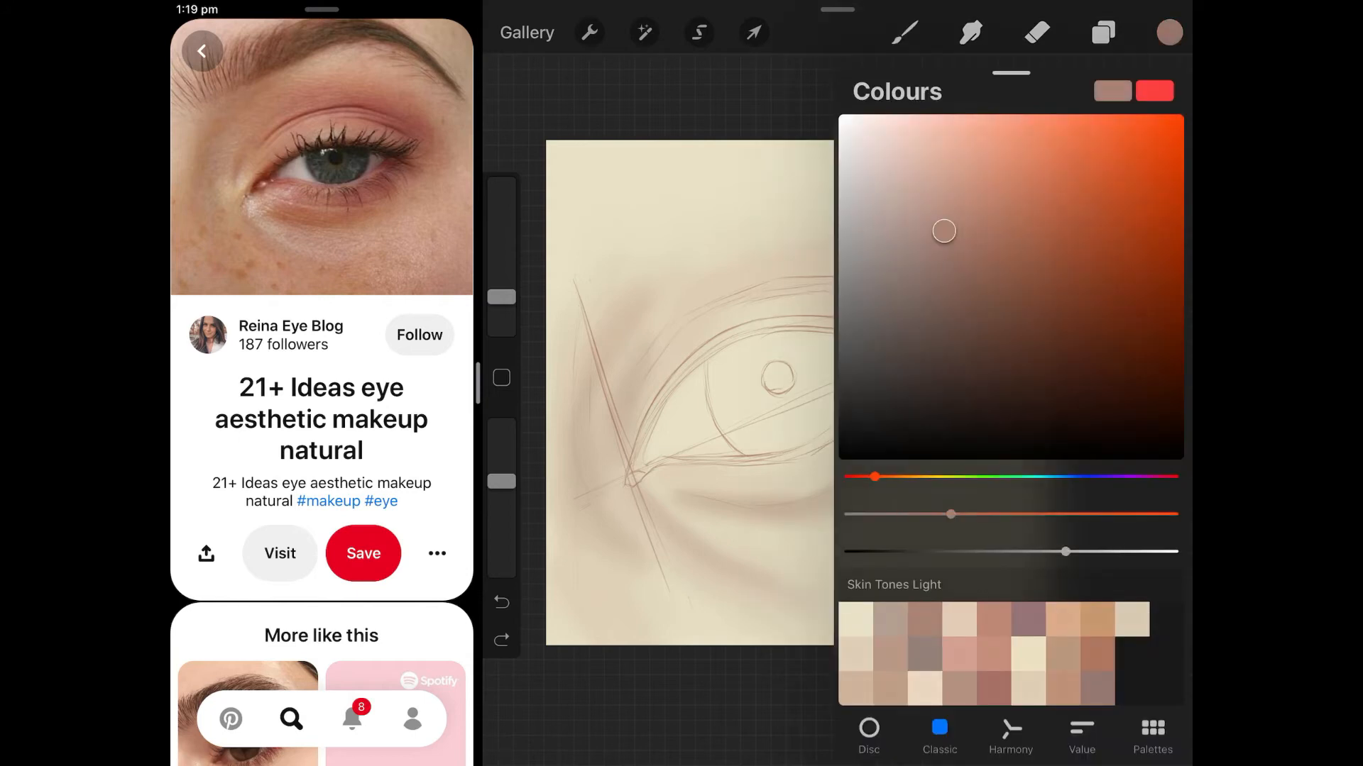
Step: Sketch extra crease lines, then paint and blend pink eyeshadow all around the eye
left_click(903, 32)
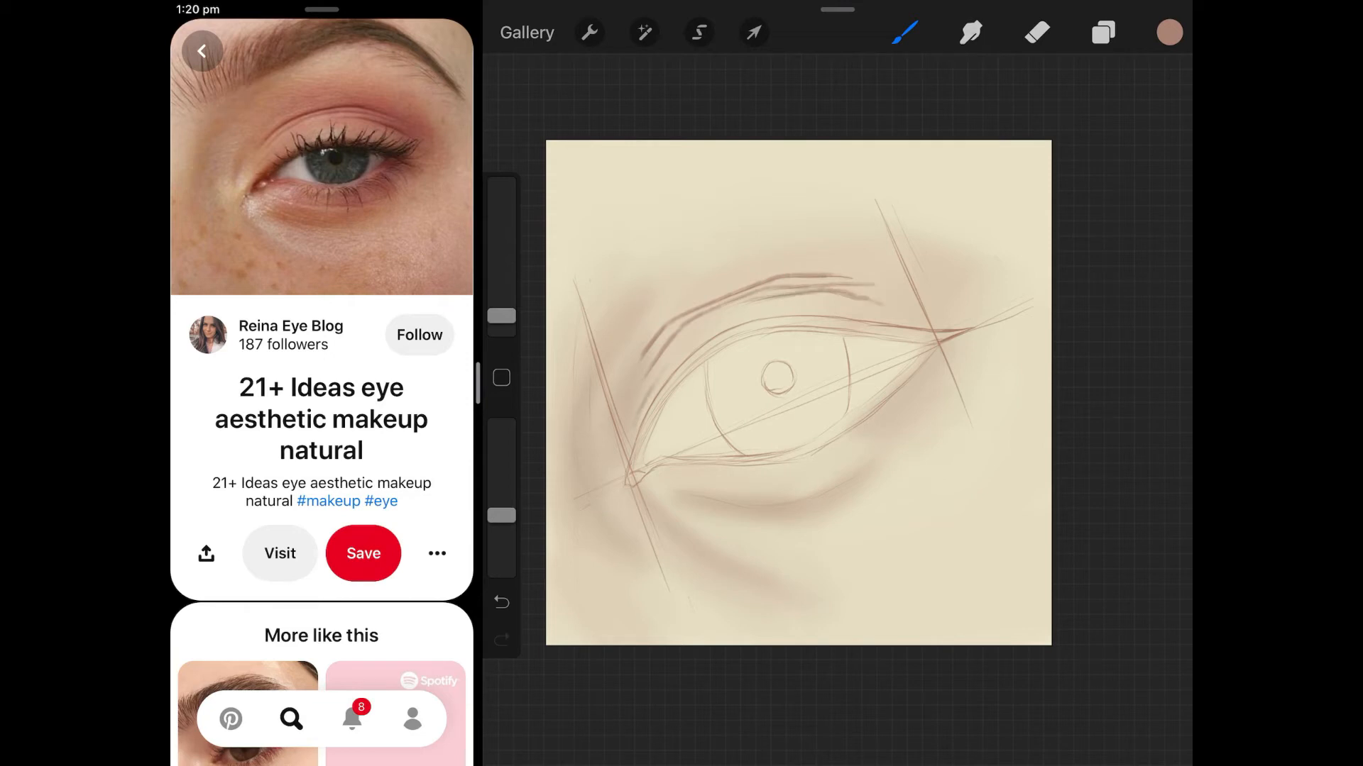
left_click(1169, 32)
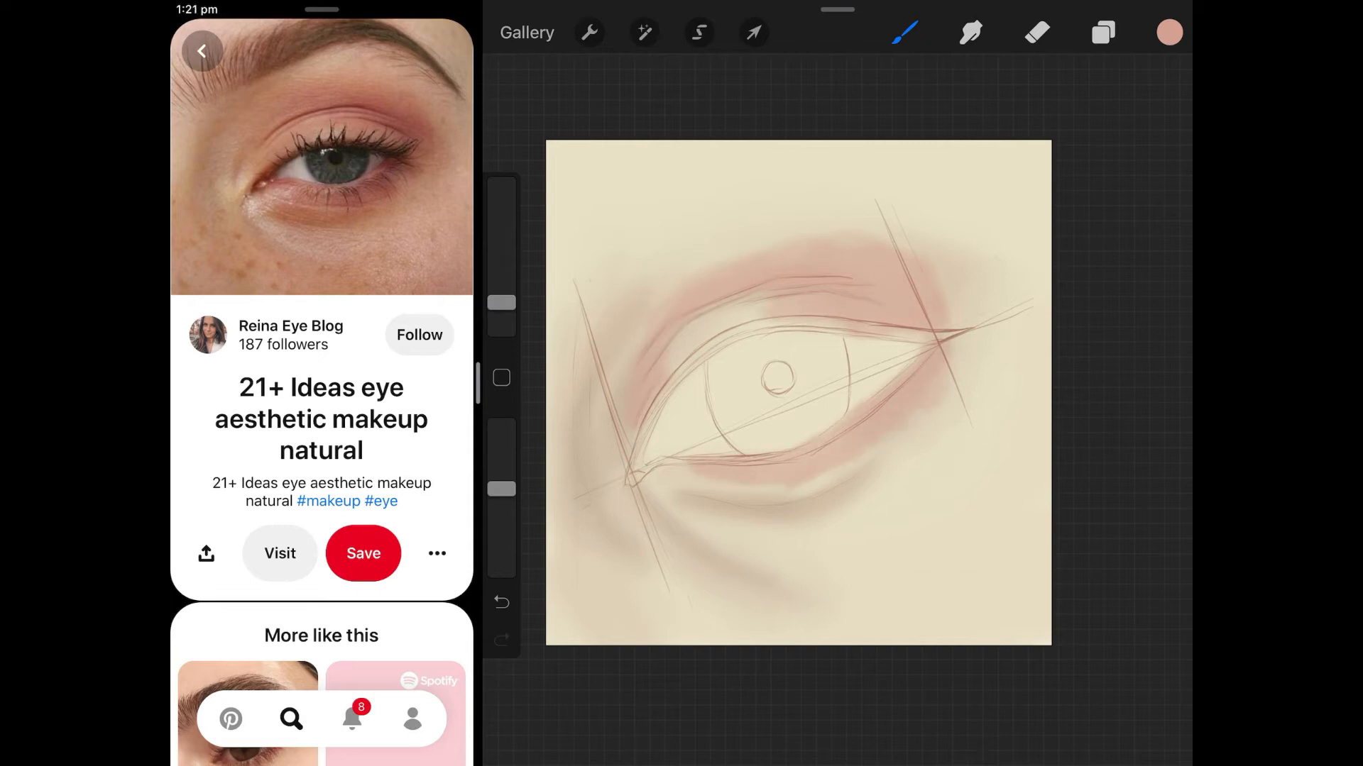
left_click(970, 32)
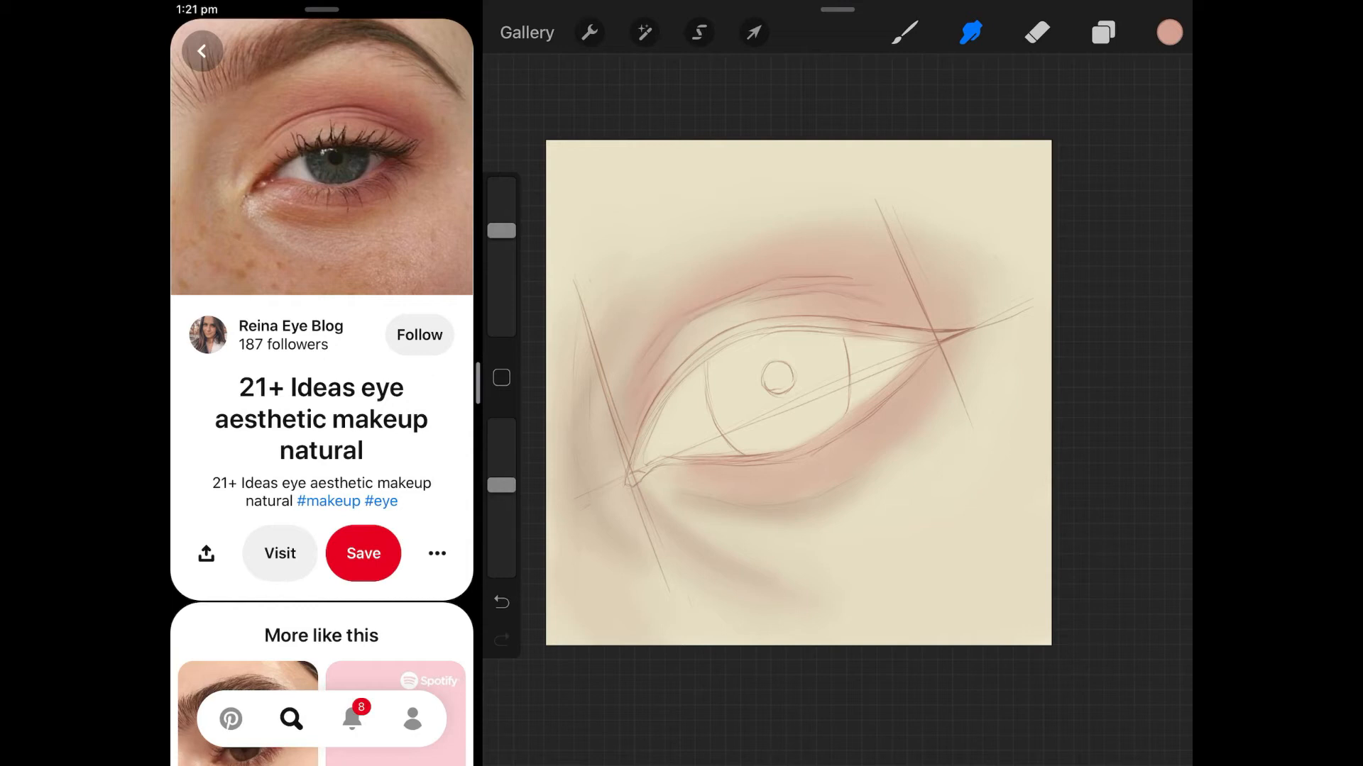
Step: Deepen the crease with blended rose, then brighten the eyeshadow with softened peach
left_click(1169, 32)
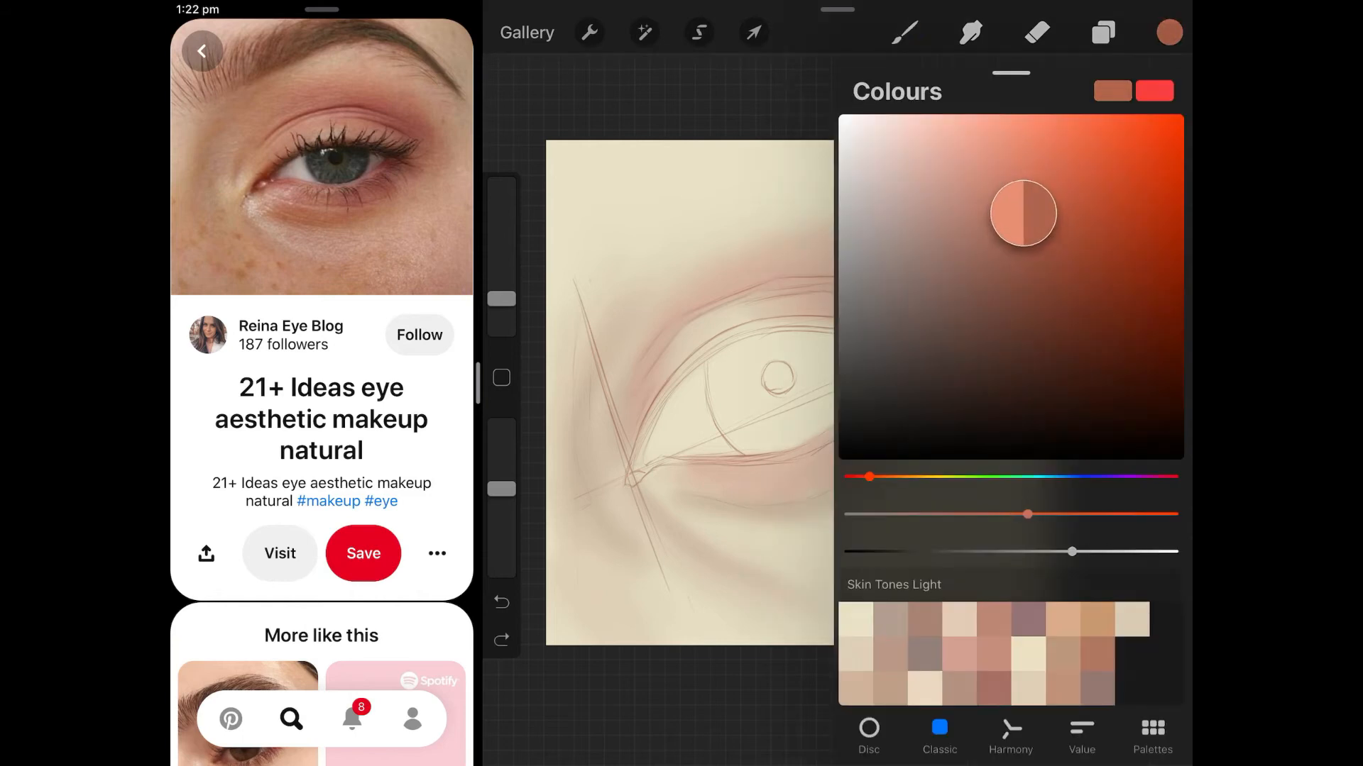
left_click(903, 32)
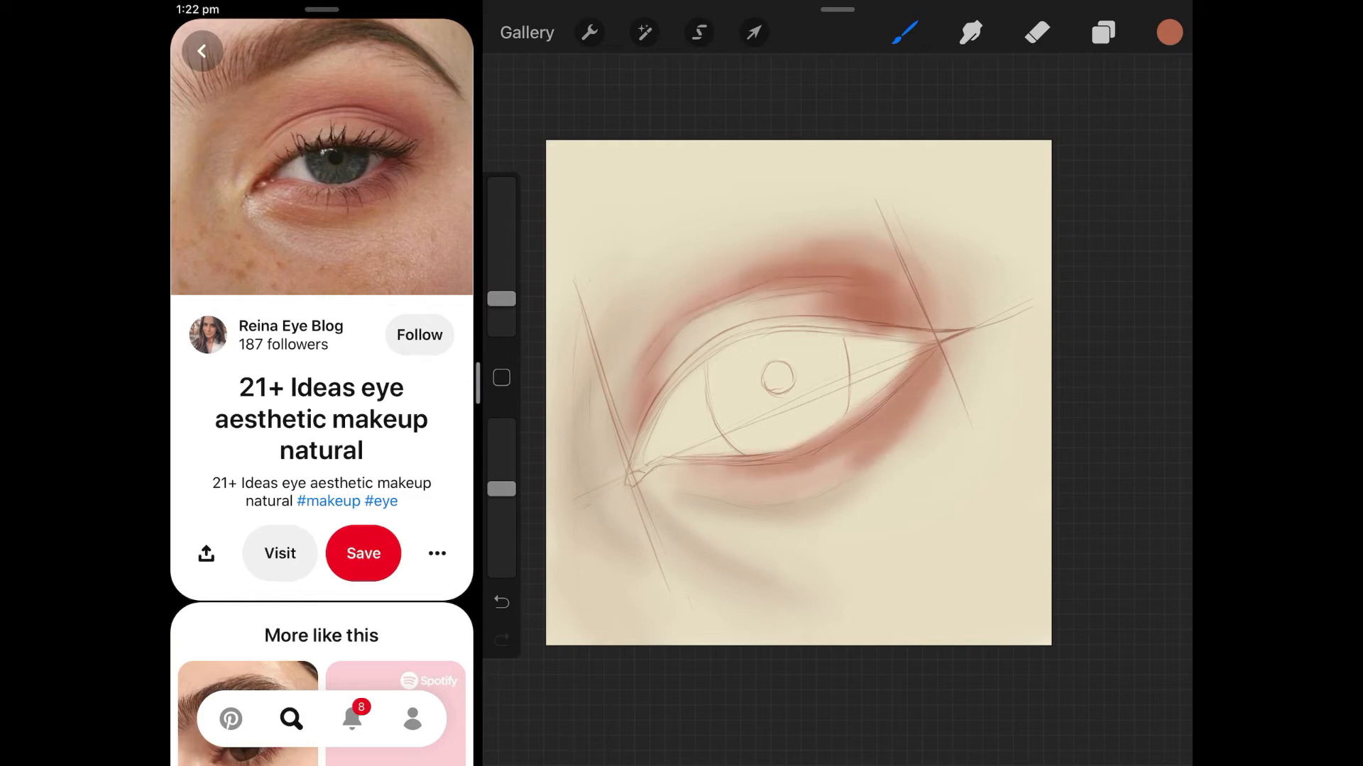
left_click(971, 32)
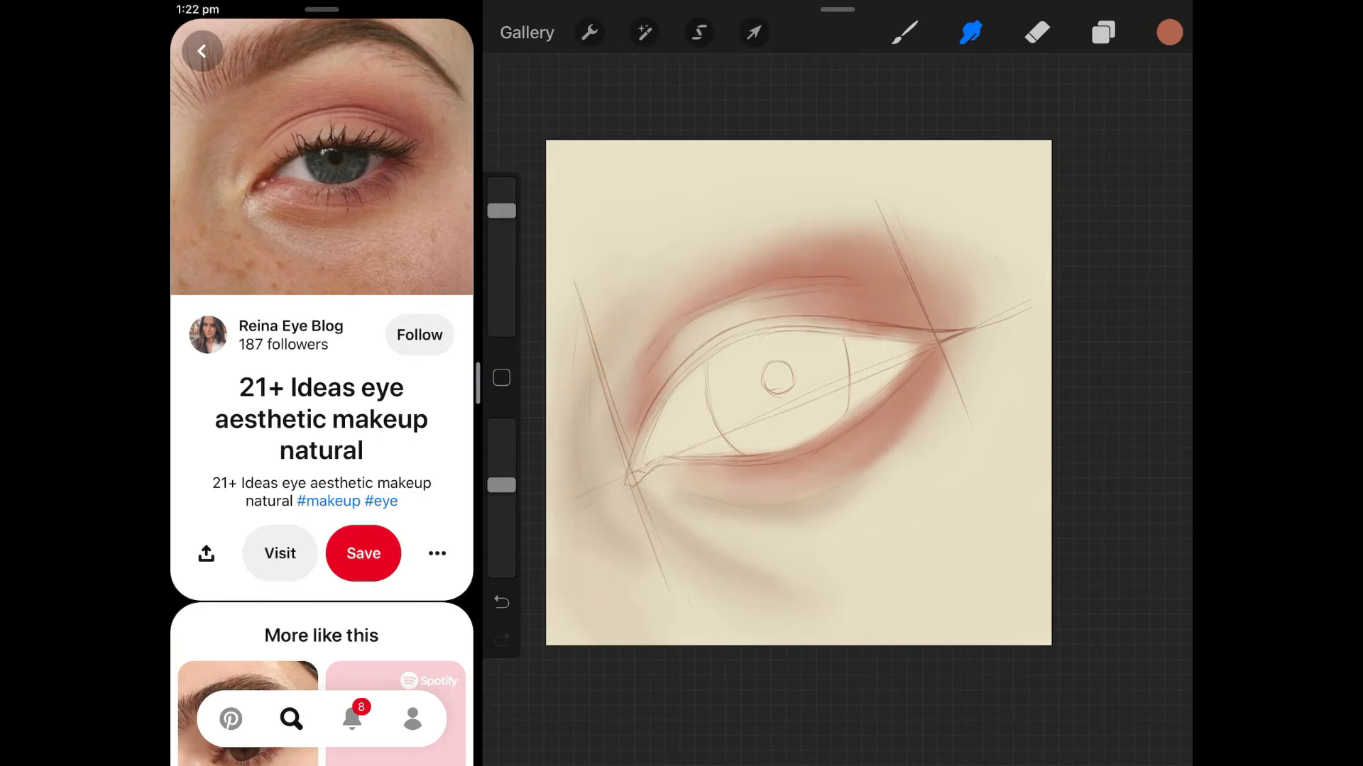
left_click(1169, 32)
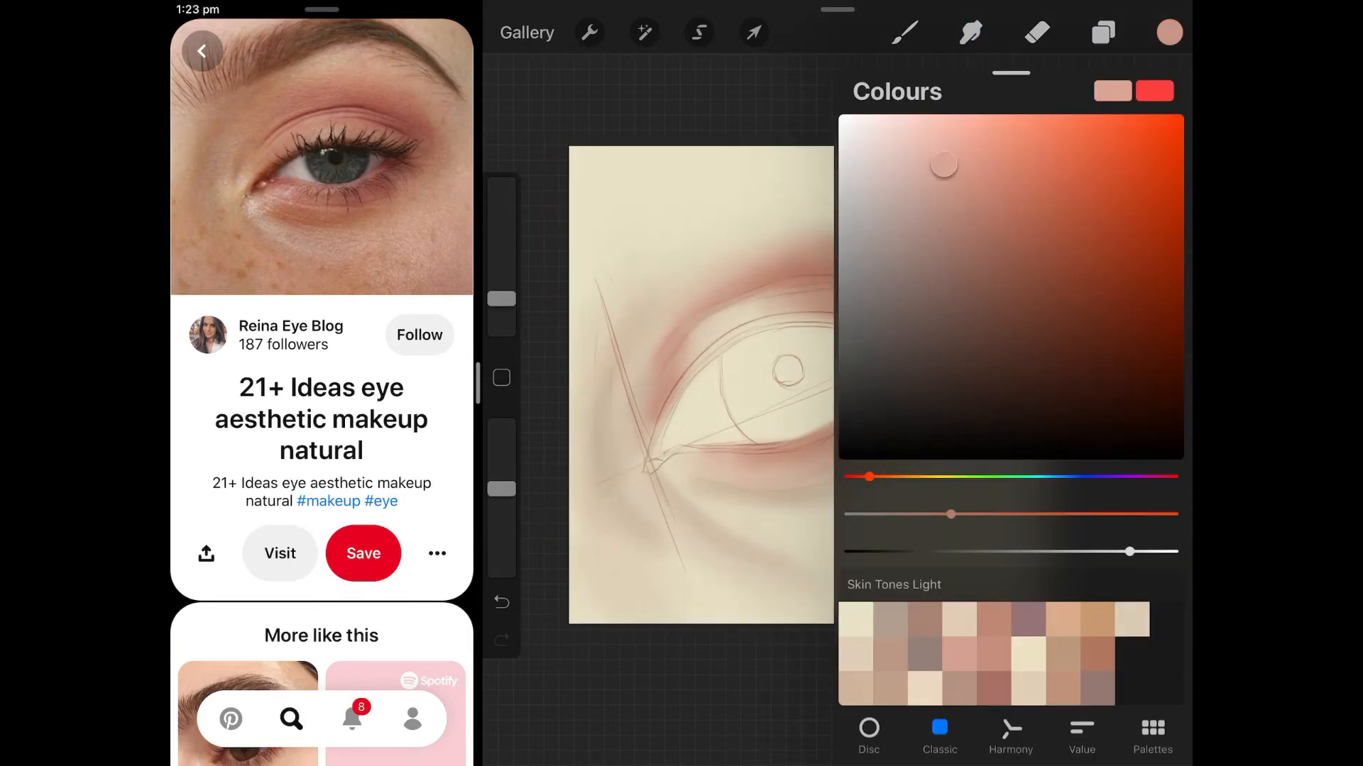
left_click(904, 32)
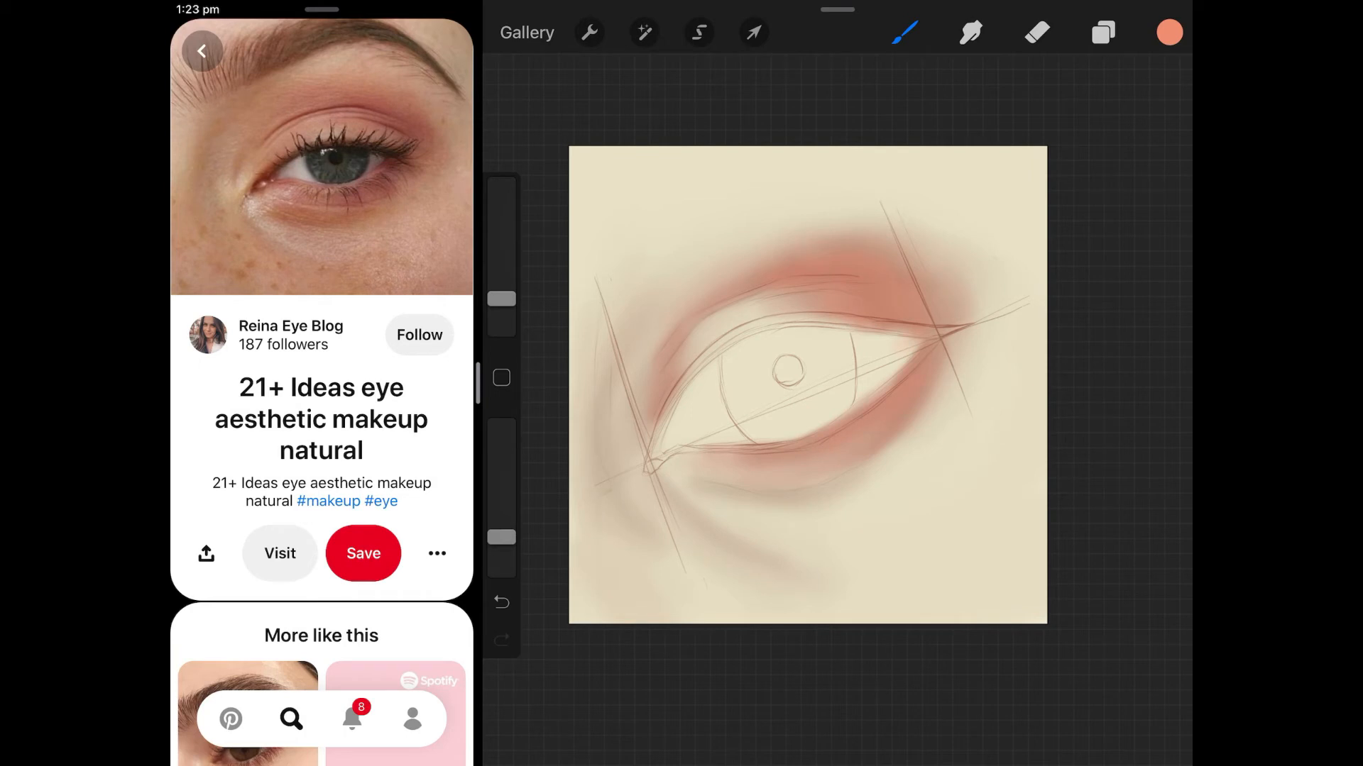
left_click(971, 32)
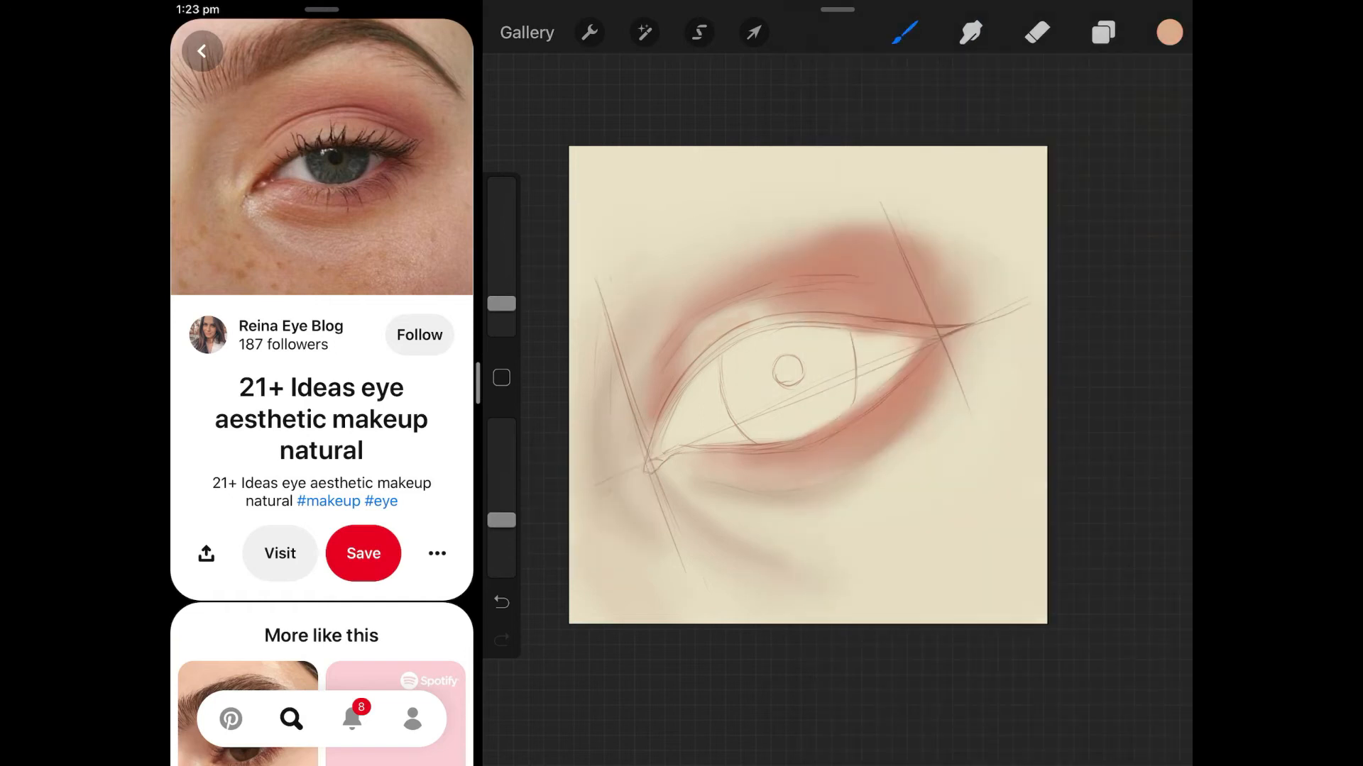
Step: Tint the inner and outer sclera corners light bluish-grey and blend it into the white
left_click_drag(502, 304, 502, 287)
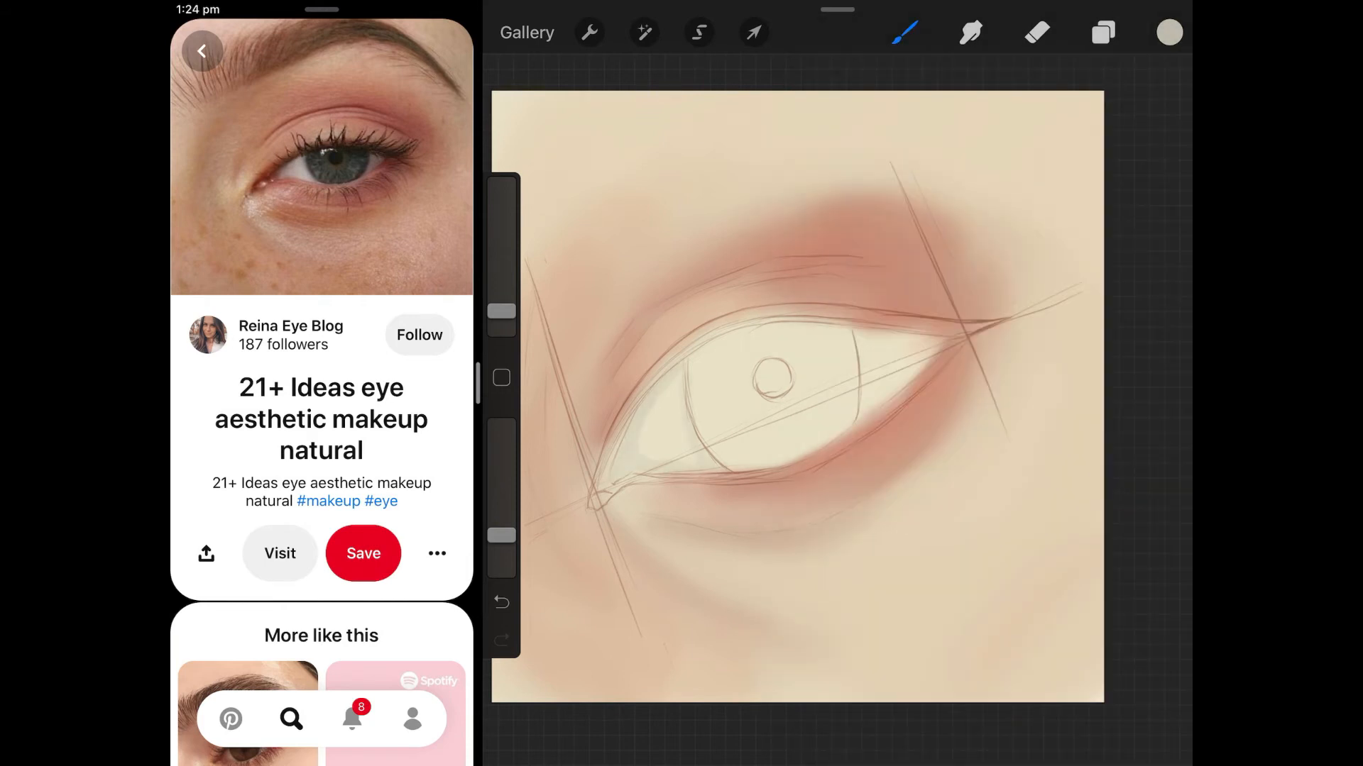
left_click(971, 32)
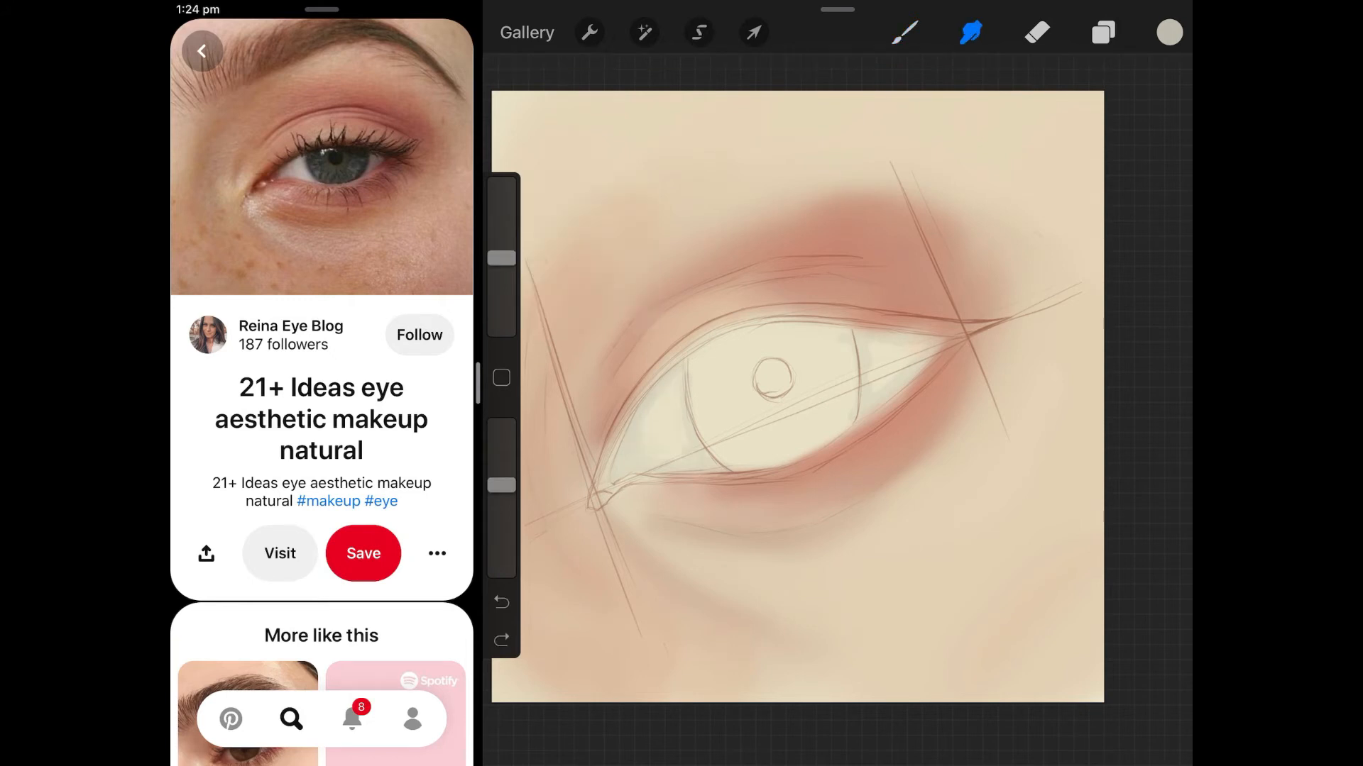
left_click_drag(503, 256, 502, 261)
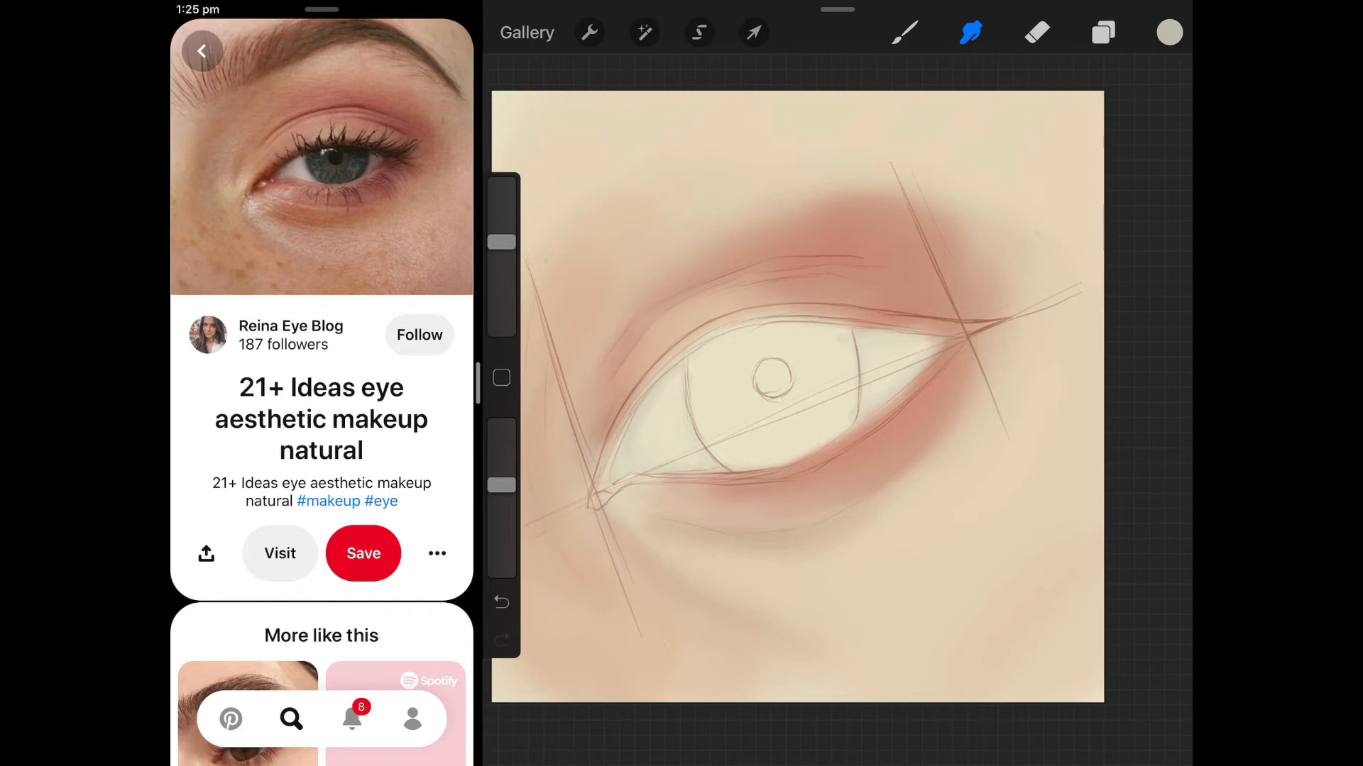
left_click(1168, 32)
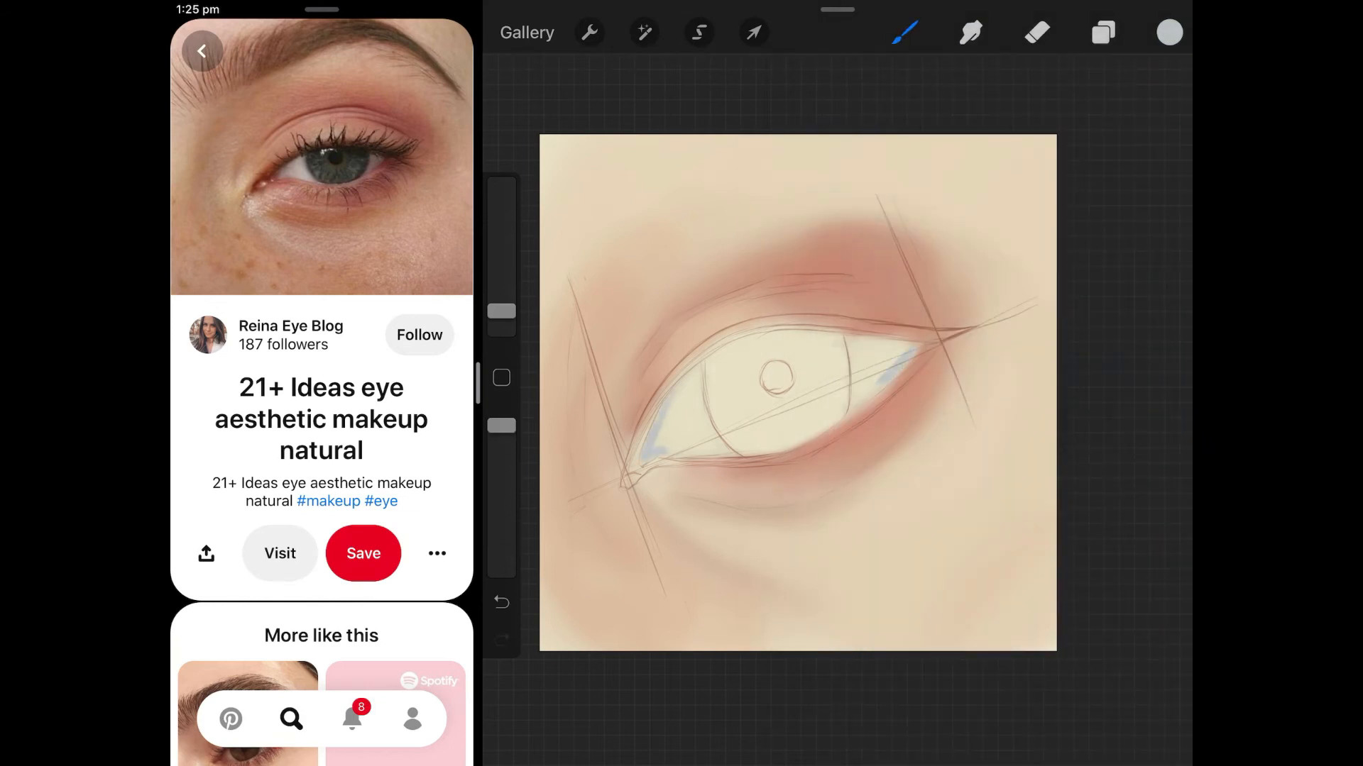
left_click(971, 32)
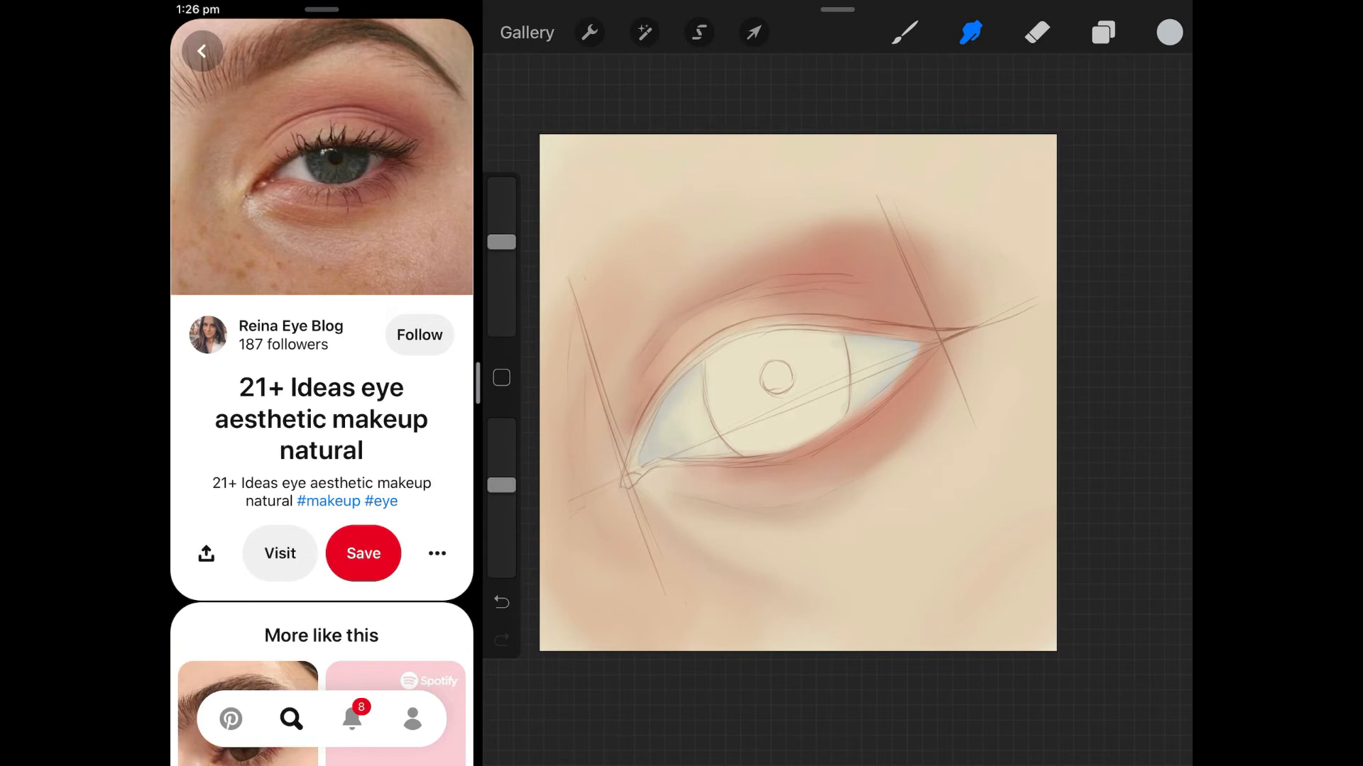
left_click(1169, 32)
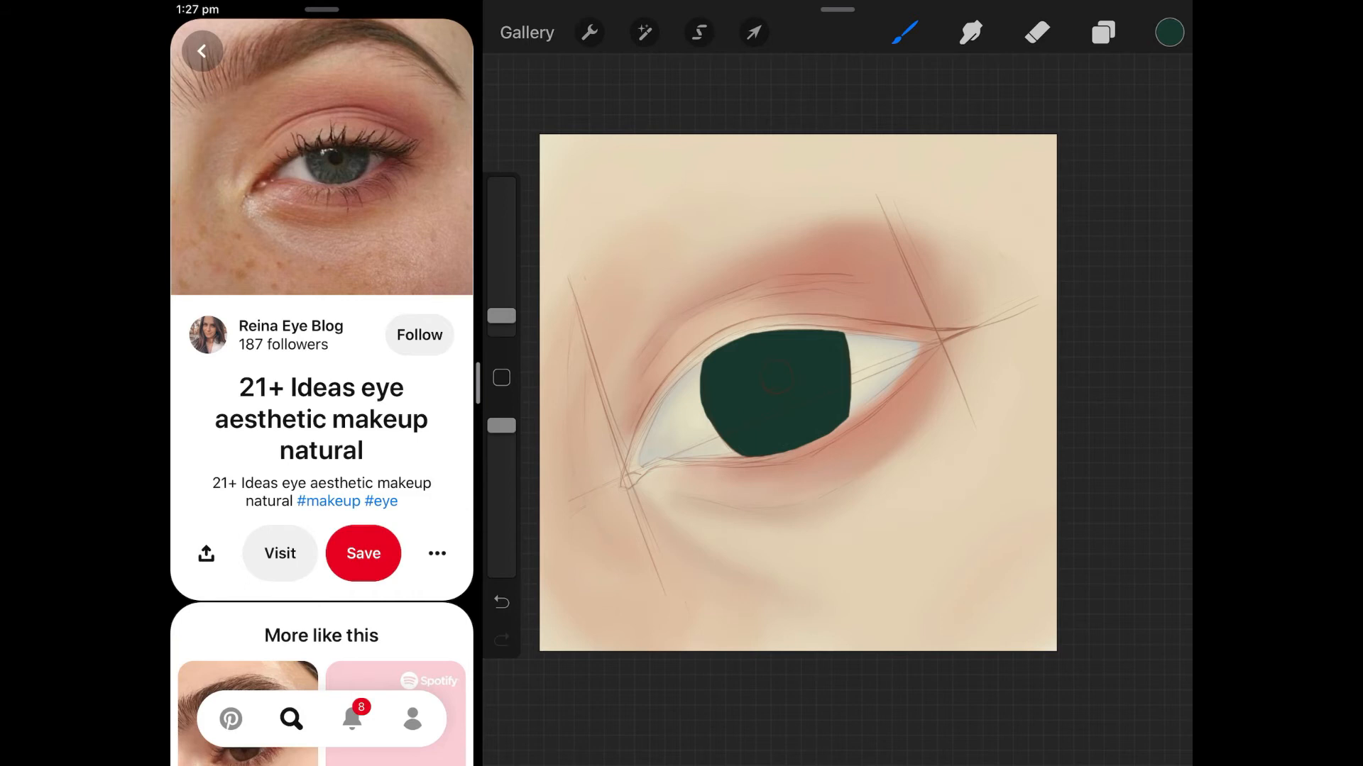
Step: Paint the iris as a solid dark green shape and smooth it with Smudge
left_click(1168, 32)
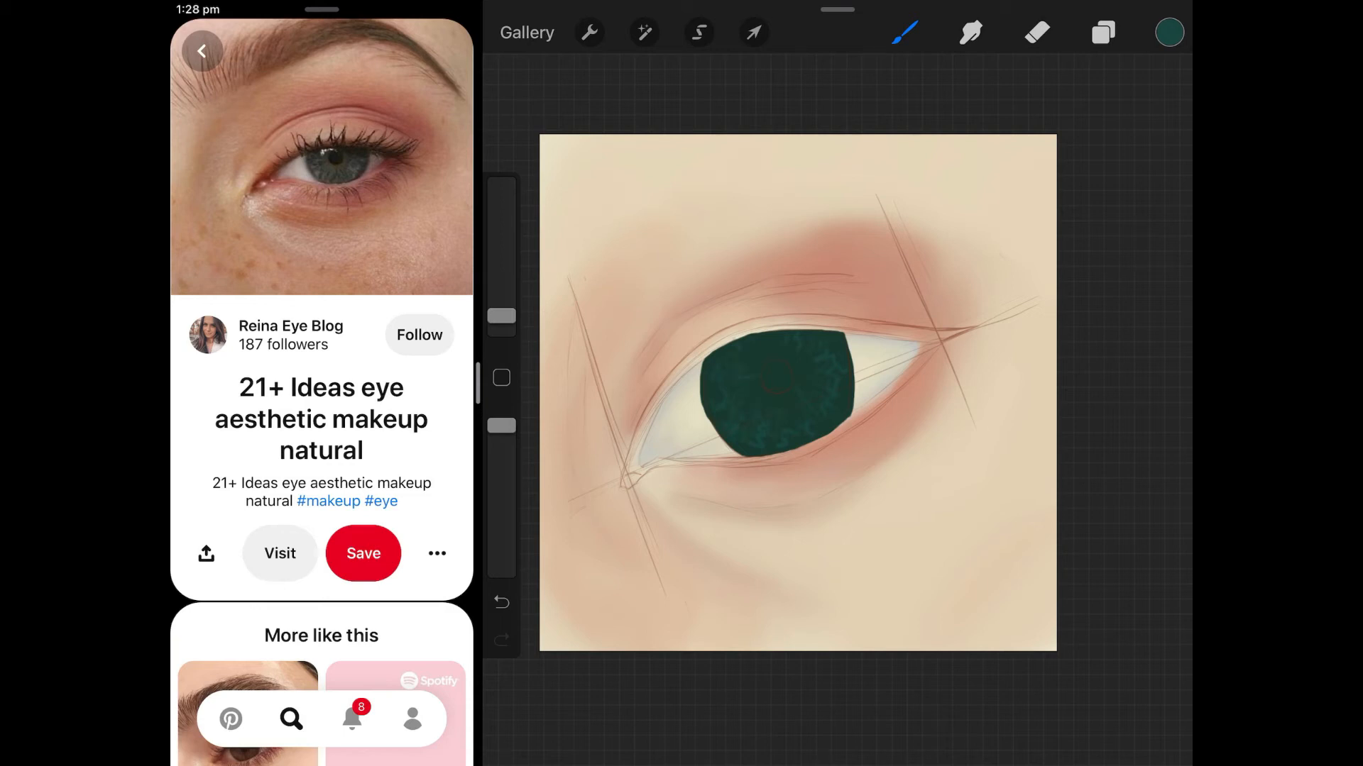
left_click(971, 32)
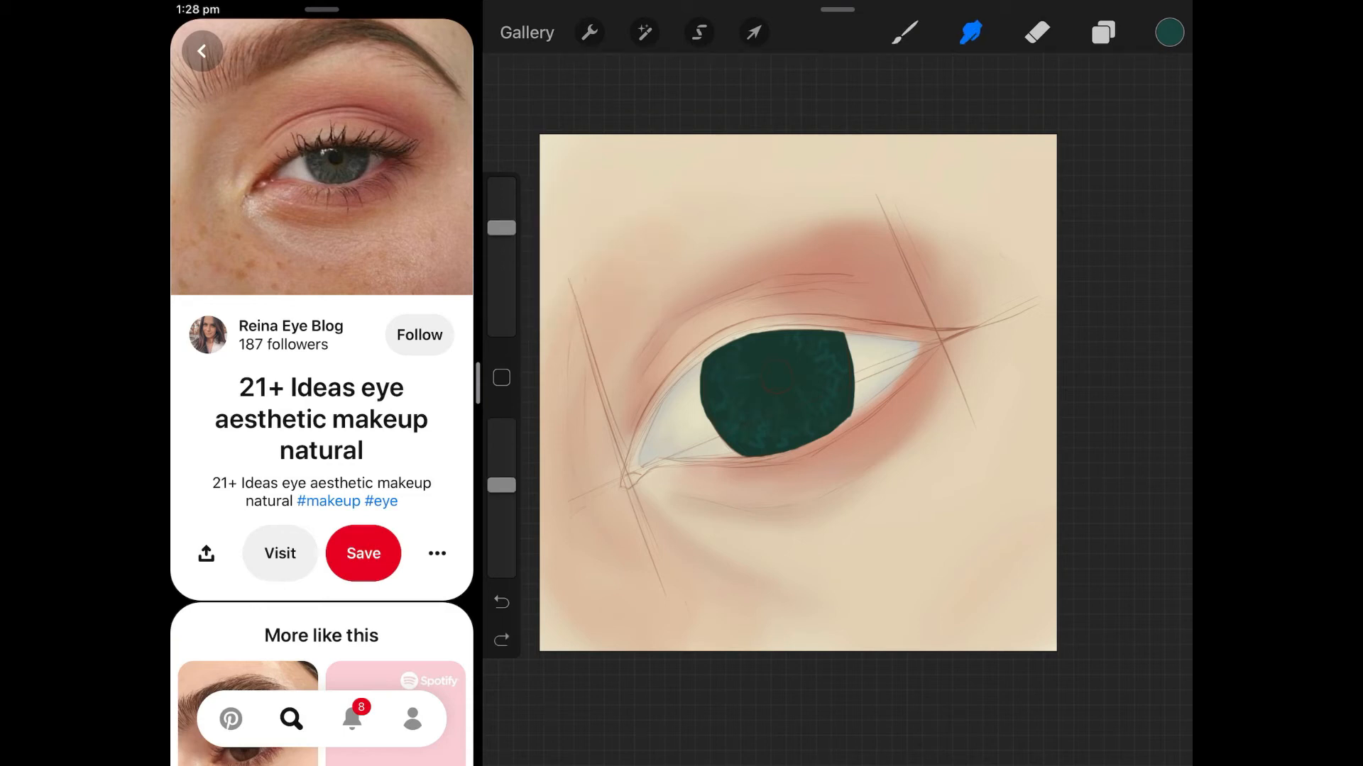
left_click(903, 31)
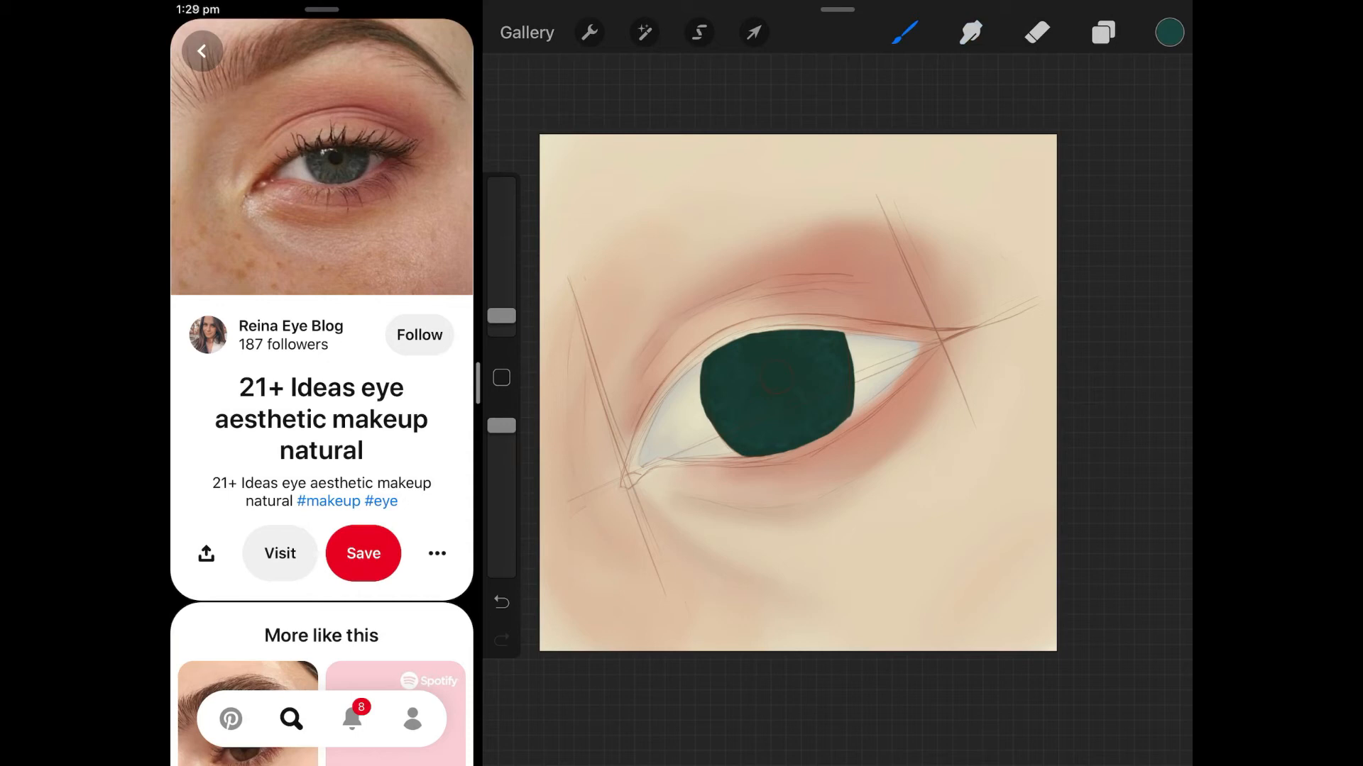
Step: Paint and blend a golden brown ring in the iris, then add a solid dark pupil
left_click(1169, 32)
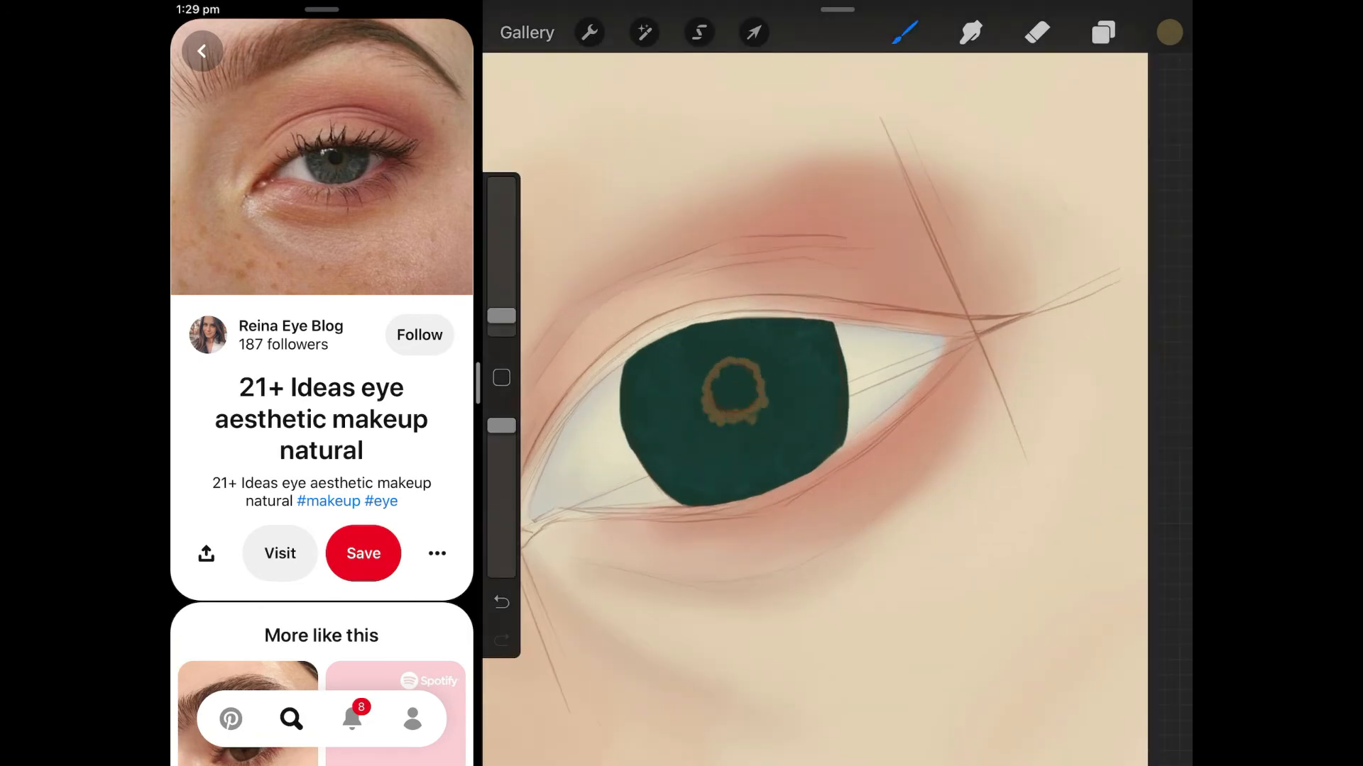
left_click(971, 32)
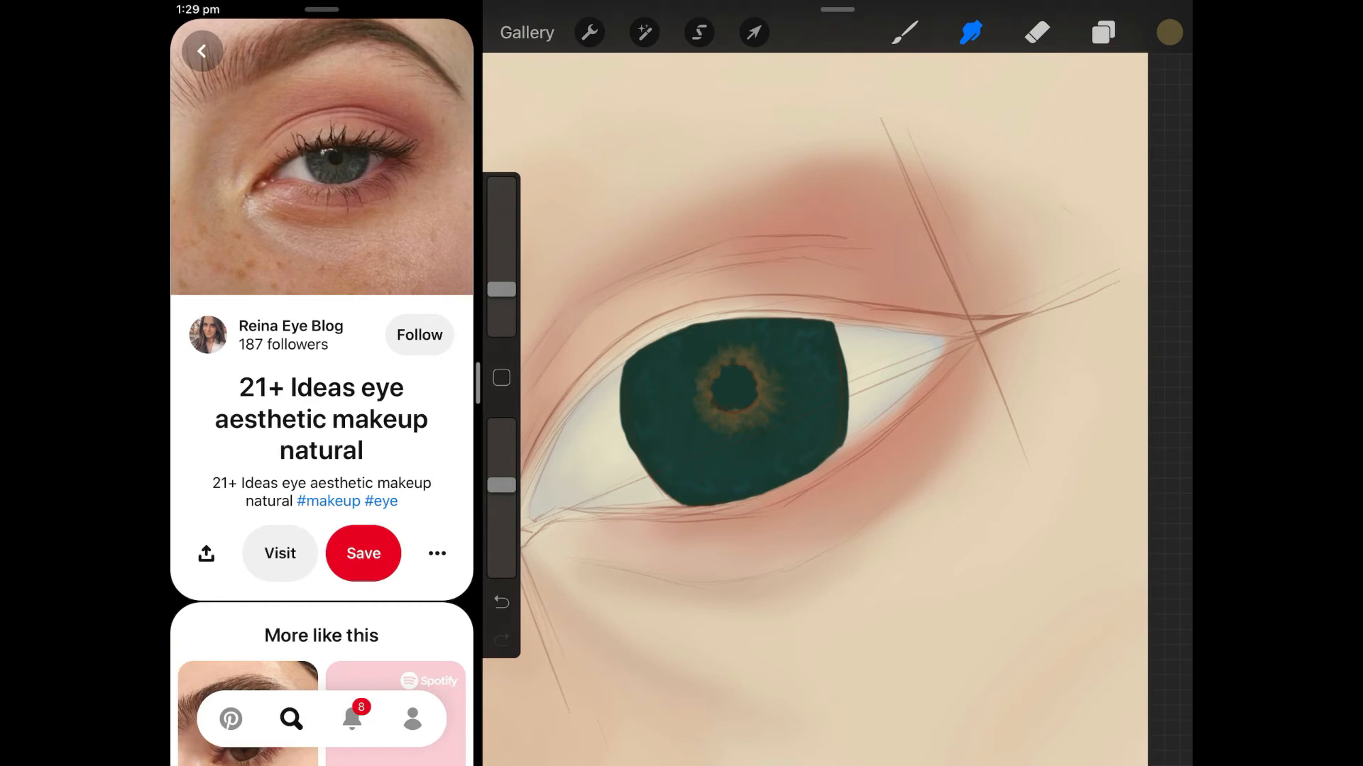
left_click(1168, 34)
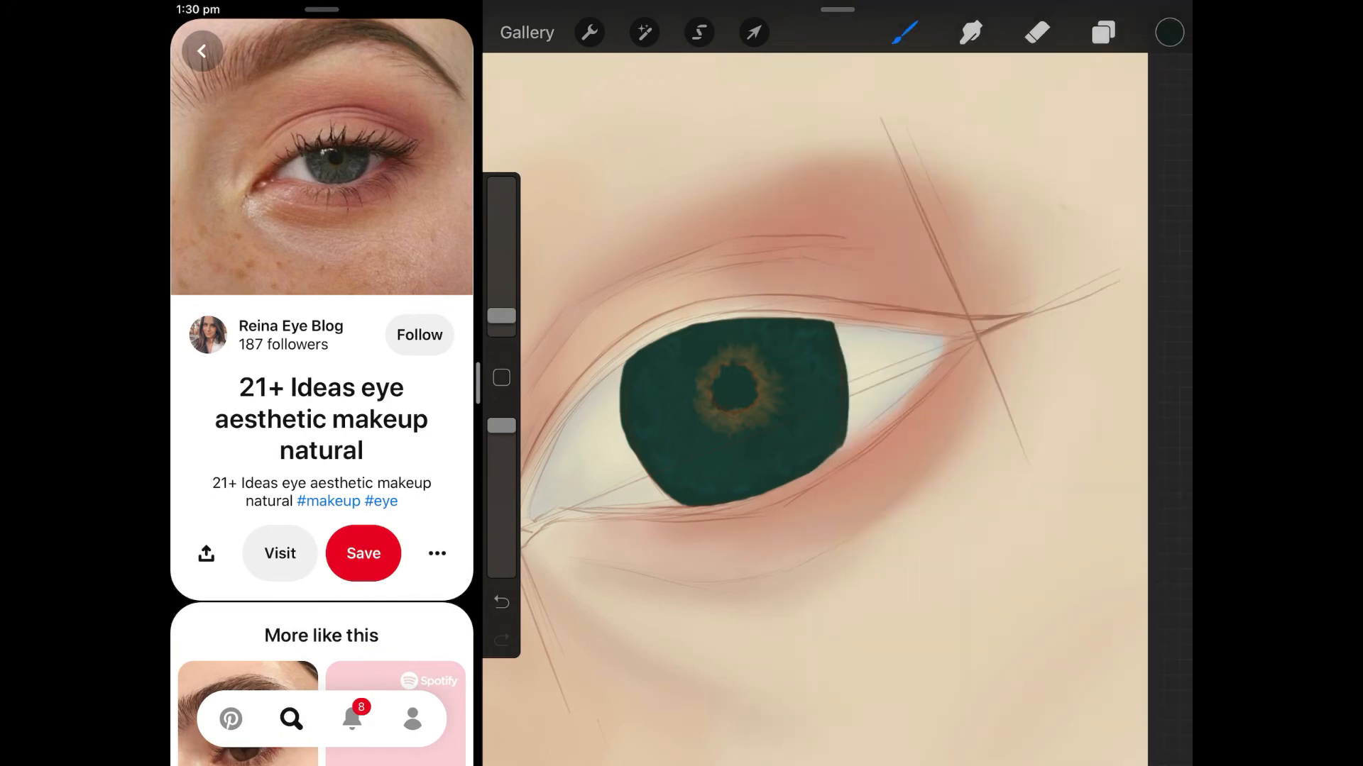
left_click(731, 388)
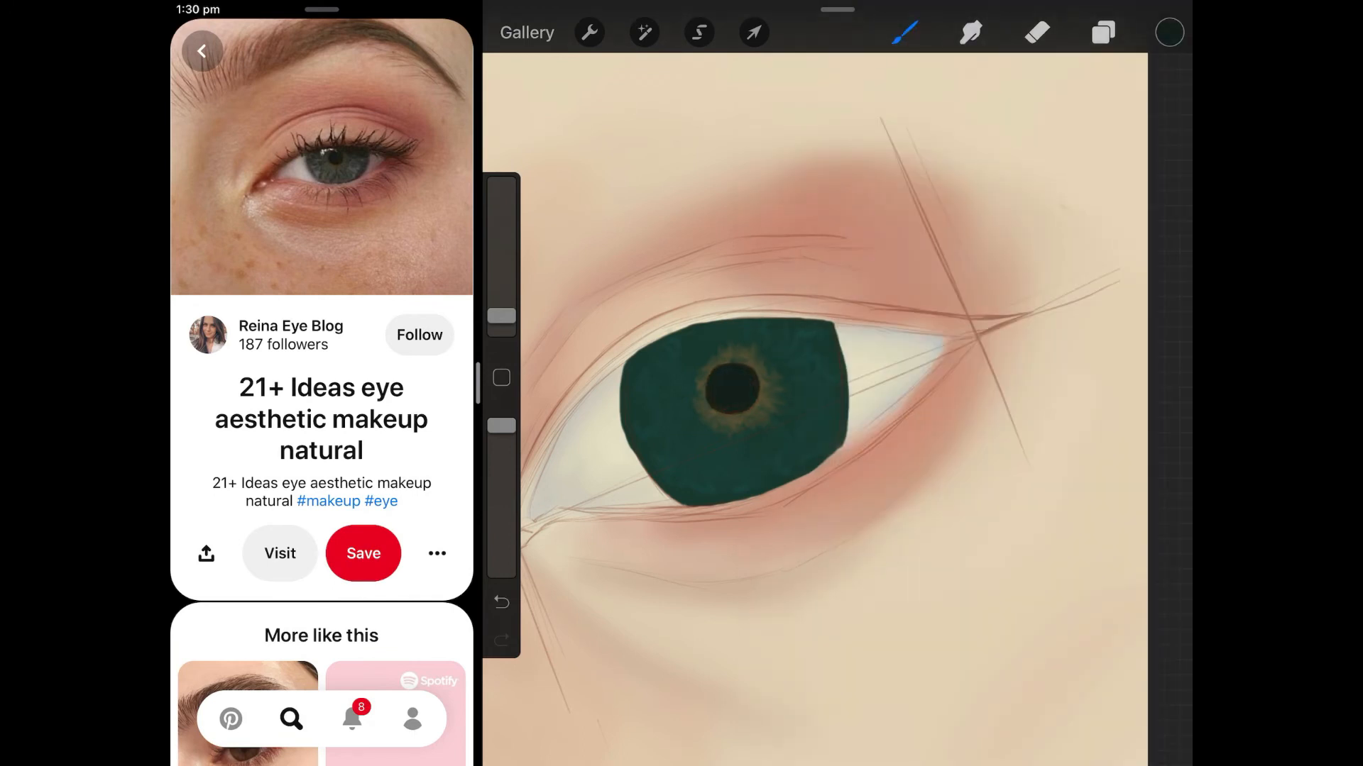
Step: Brush lighter green streaks through the iris, blend them, and add a small highlight
left_click(971, 33)
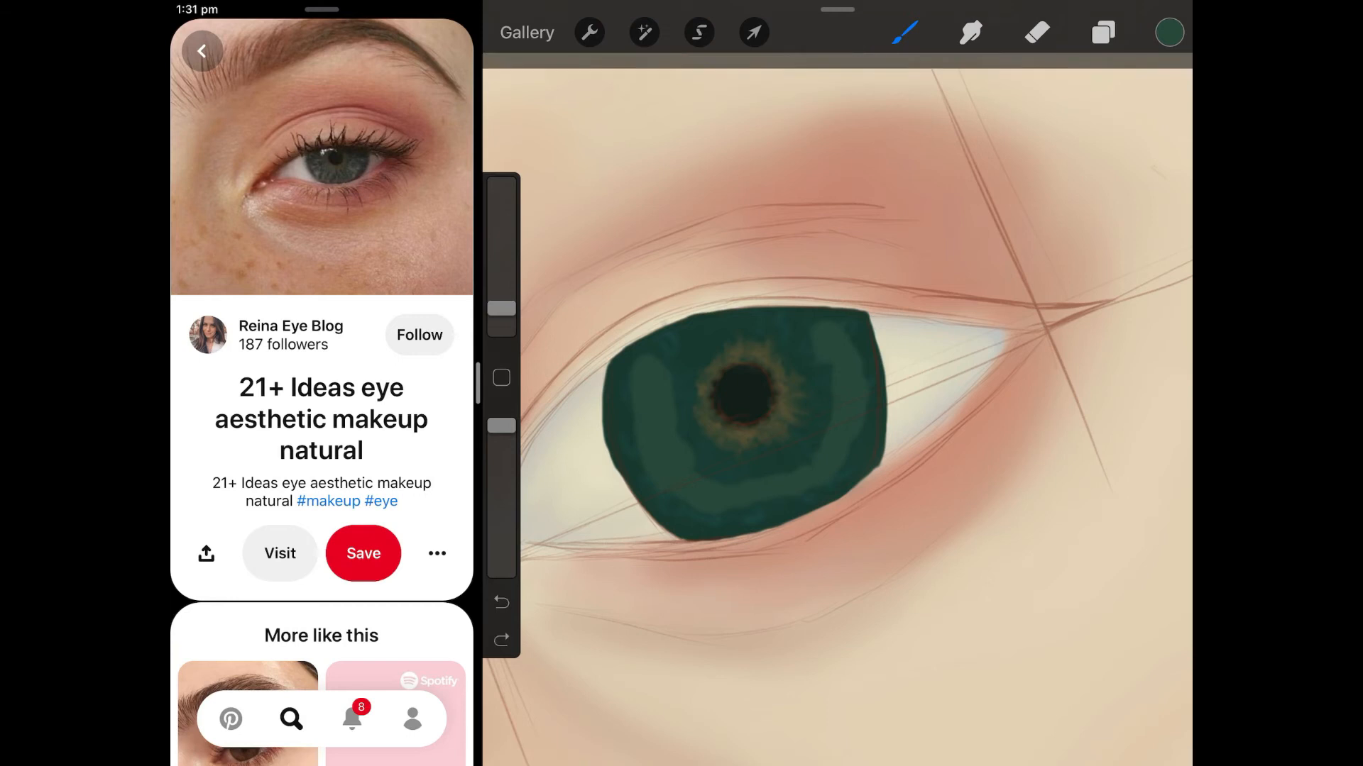
left_click(971, 32)
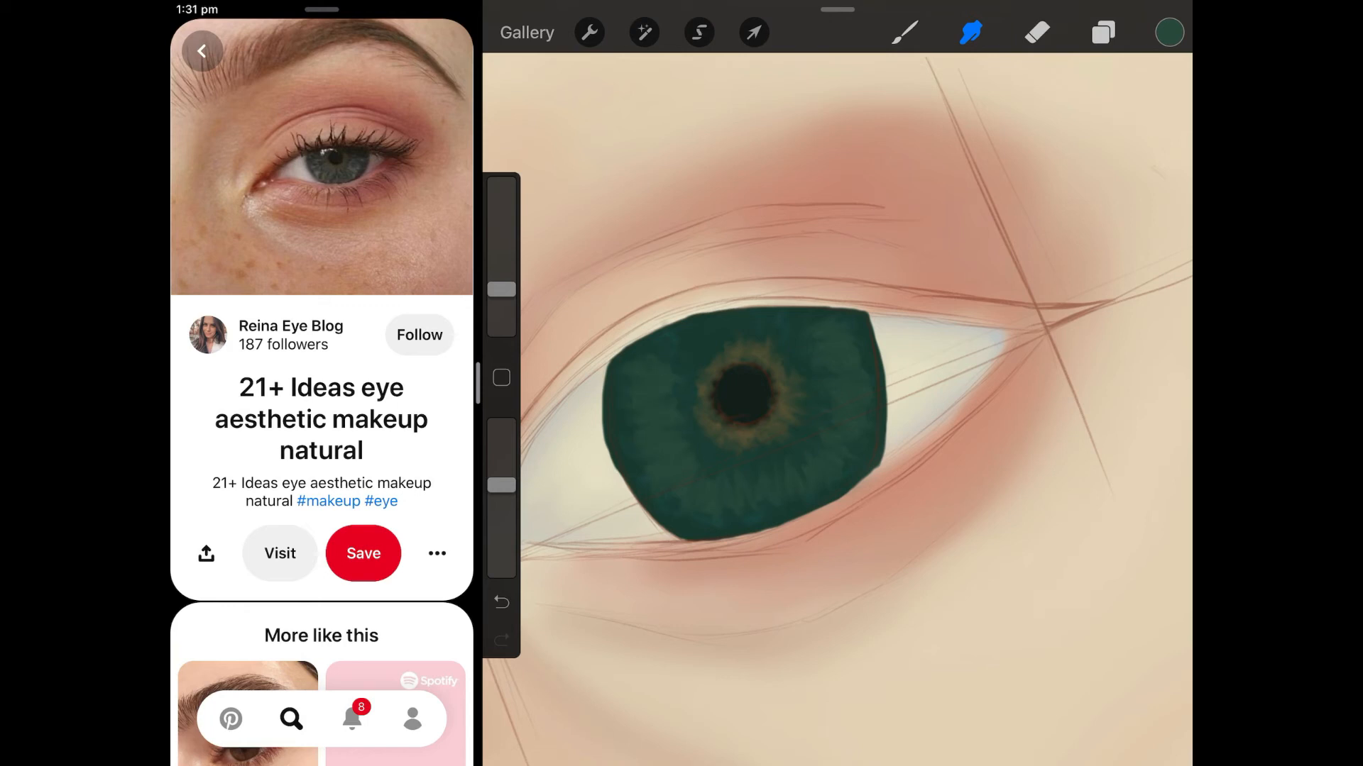
left_click(904, 33)
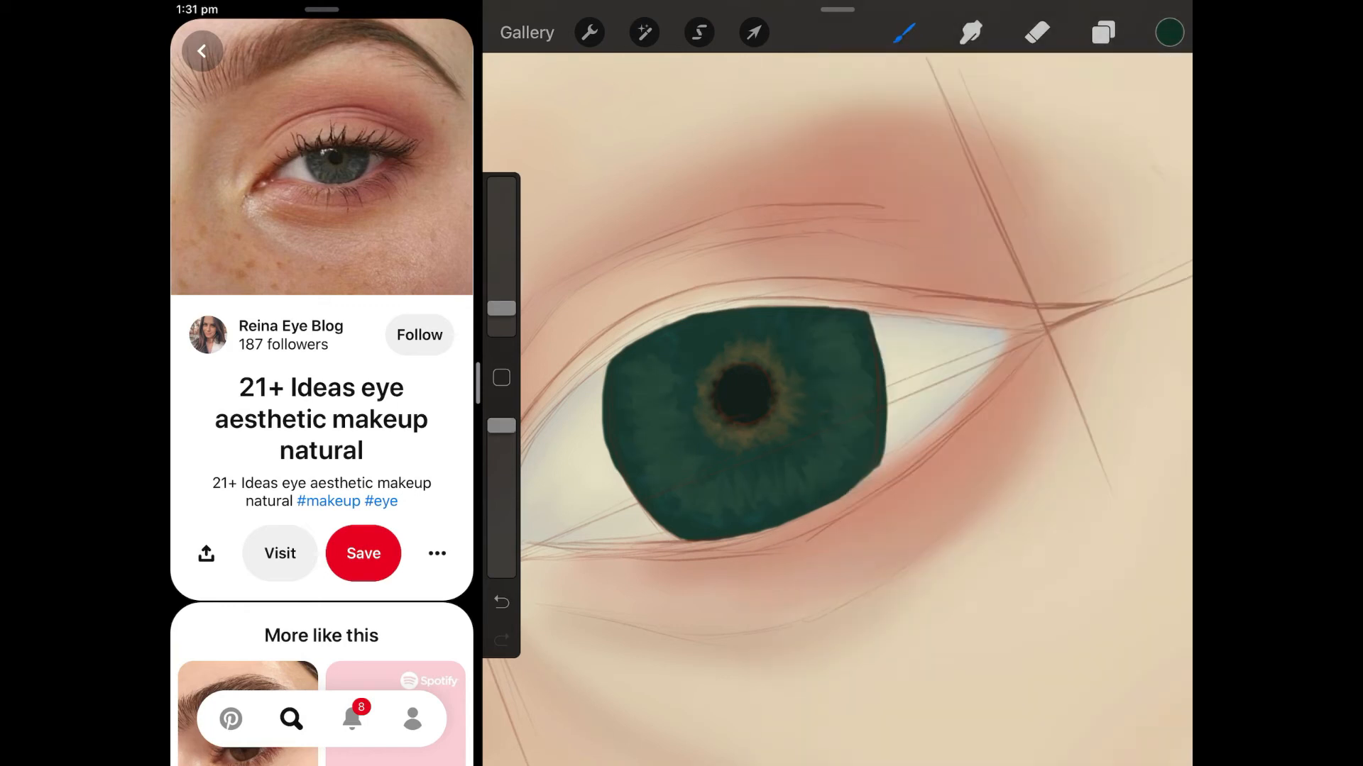
left_click(971, 32)
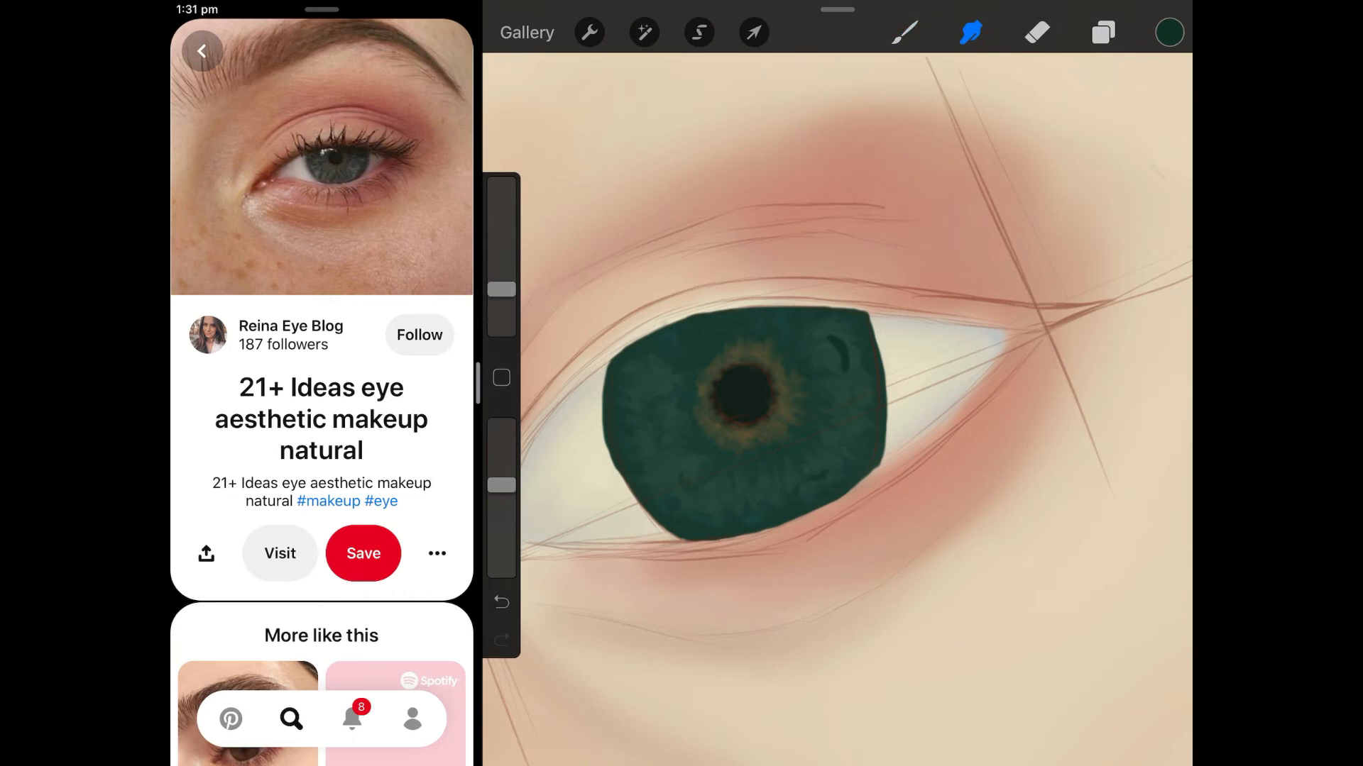
left_click(971, 32)
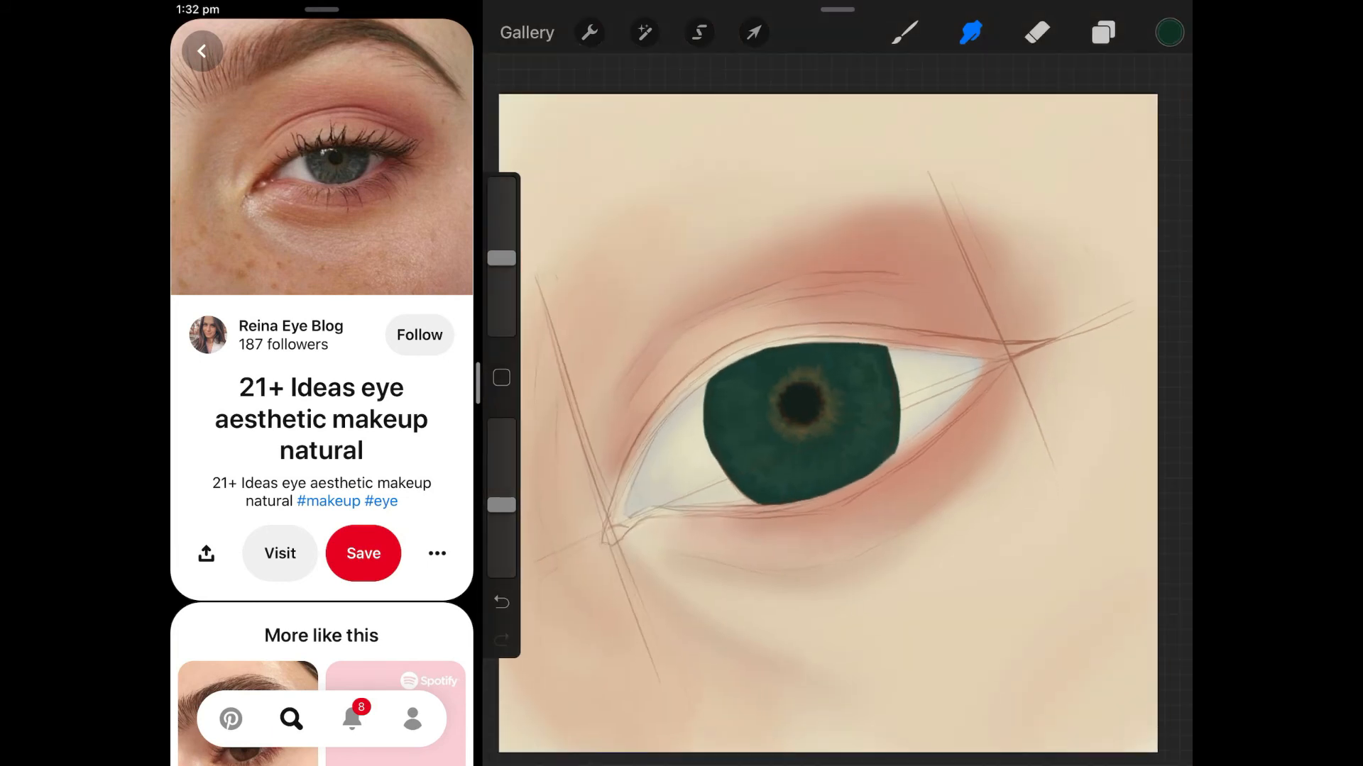
Step: Repaint the iris in darker green with teal streaks around a smaller pupil, then blend
left_click(1169, 32)
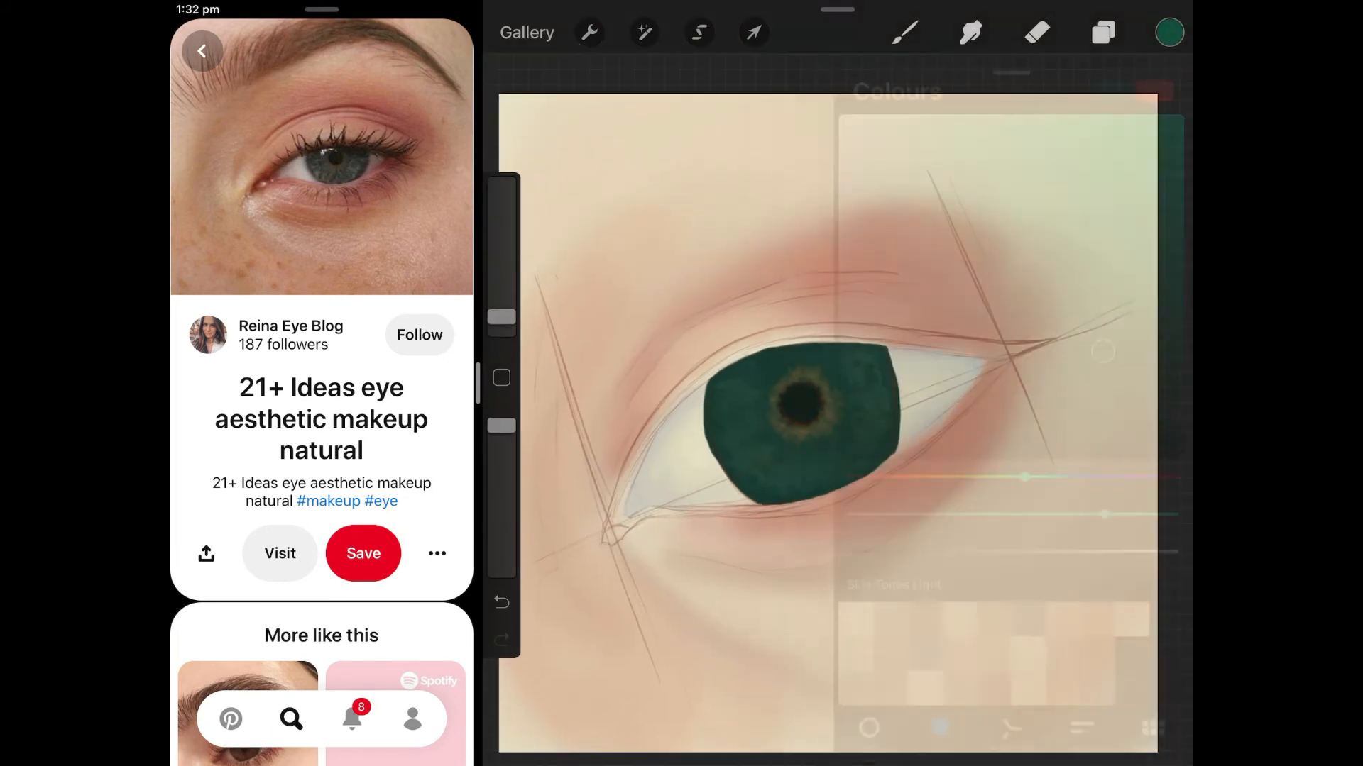
left_click(903, 32)
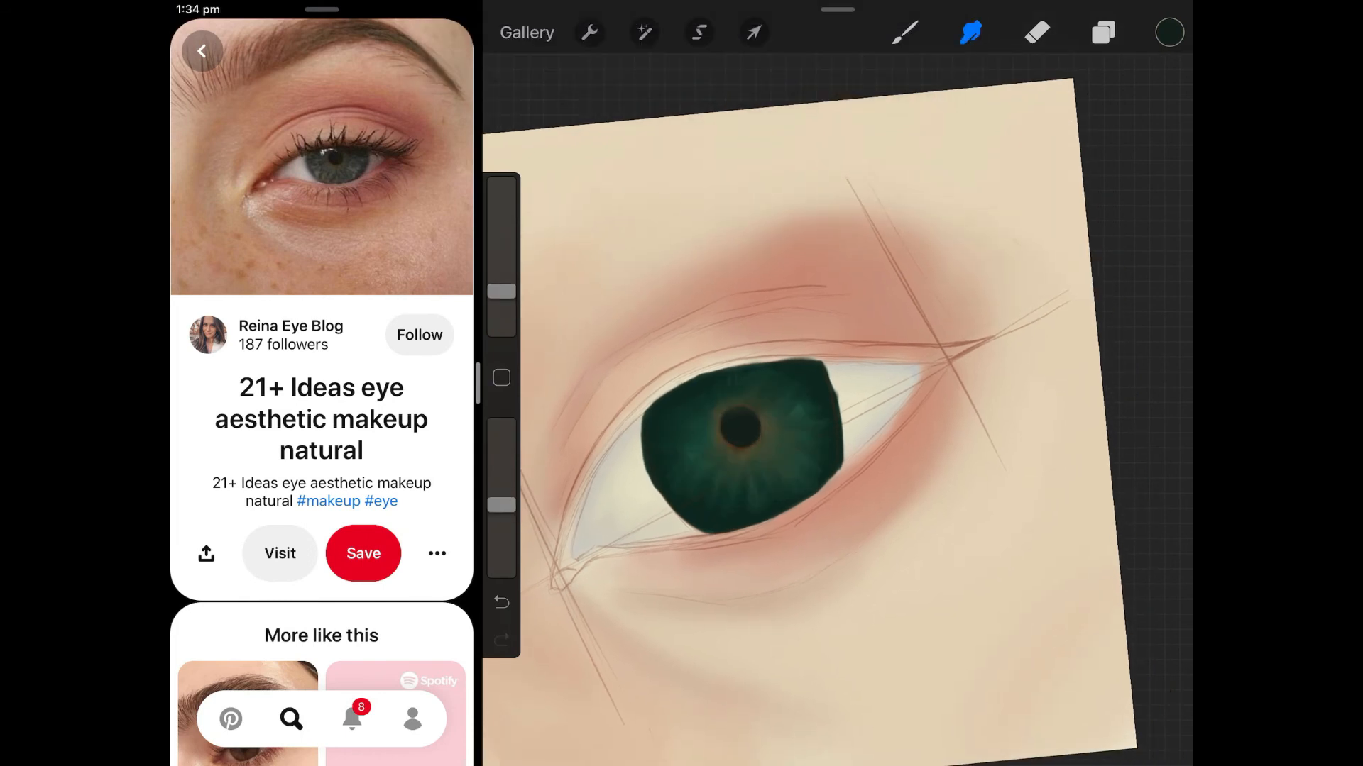
left_click(1169, 32)
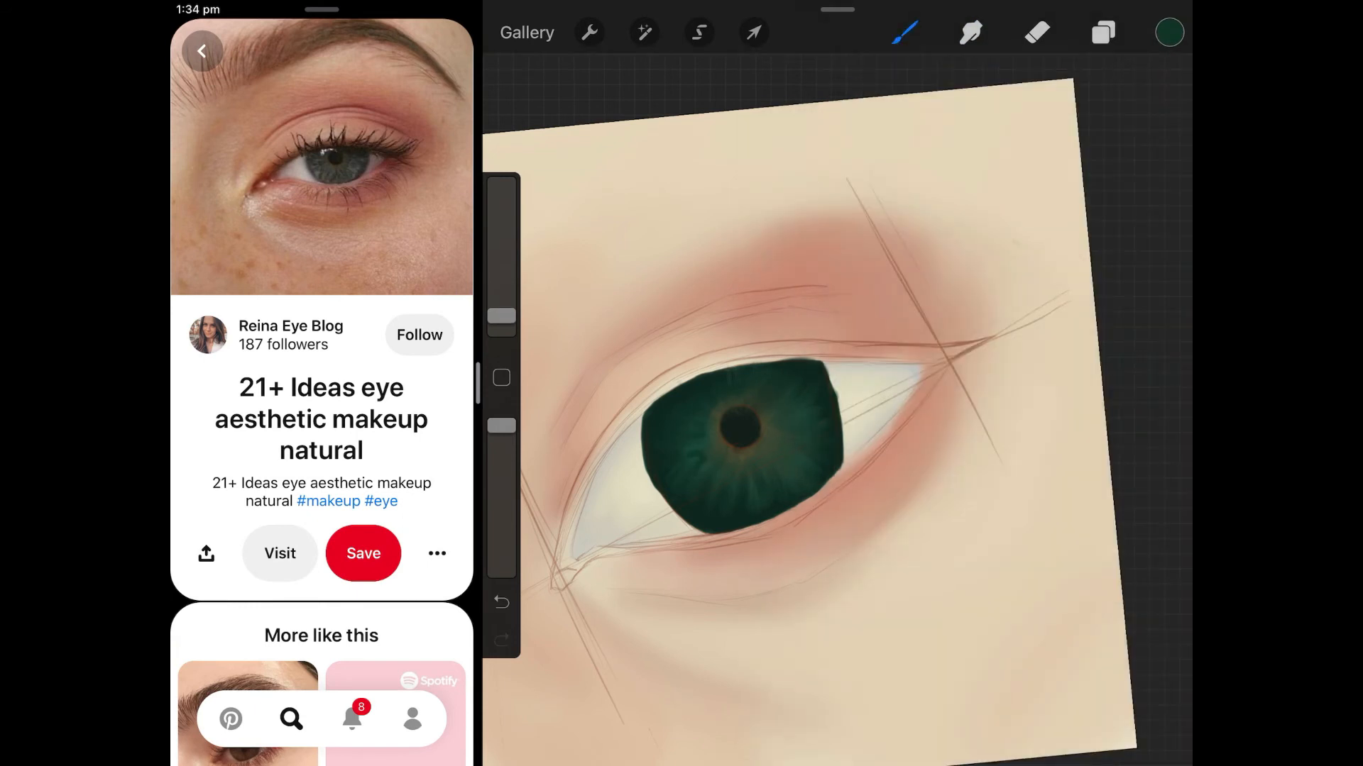
left_click(971, 32)
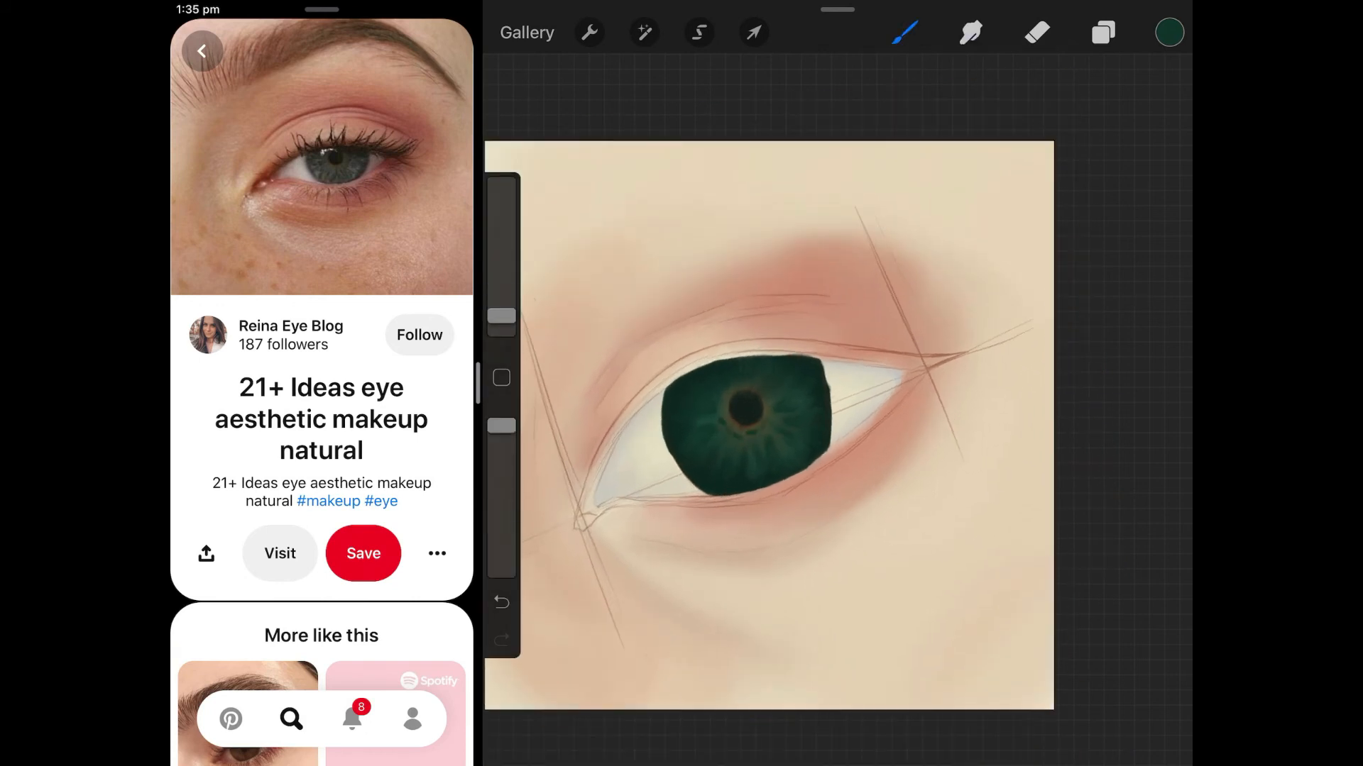
left_click(971, 32)
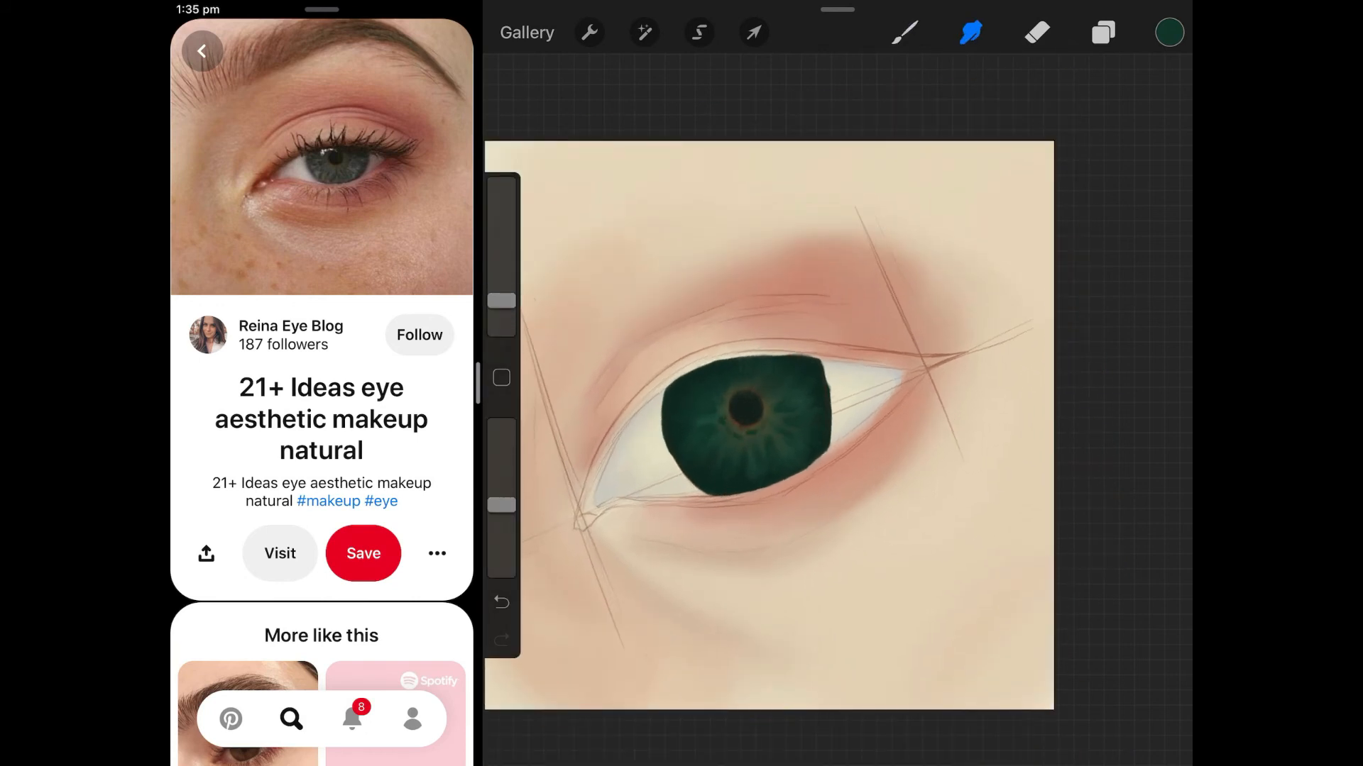
left_click(1169, 32)
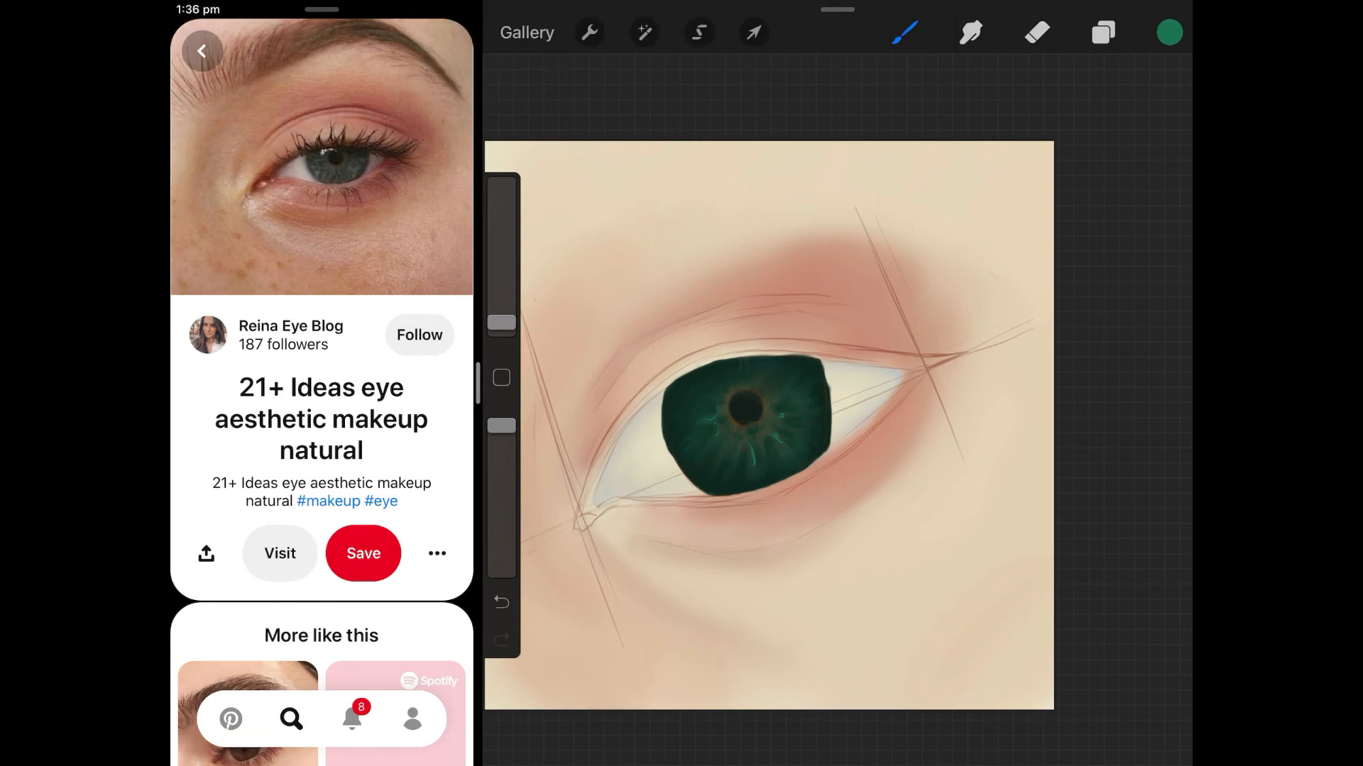
Step: Paint an amber ring around the pupil, smudge it into the green, and dab white highlights
left_click(970, 32)
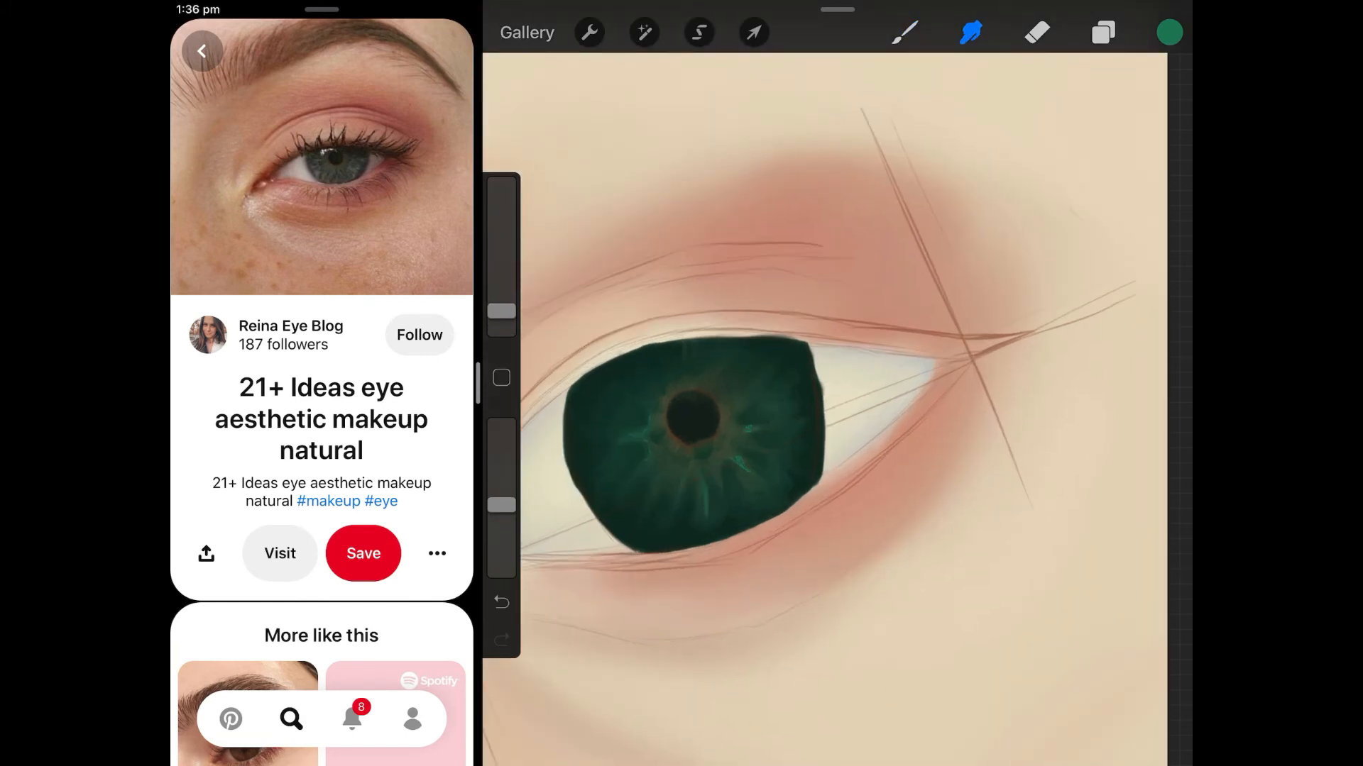
left_click(1168, 32)
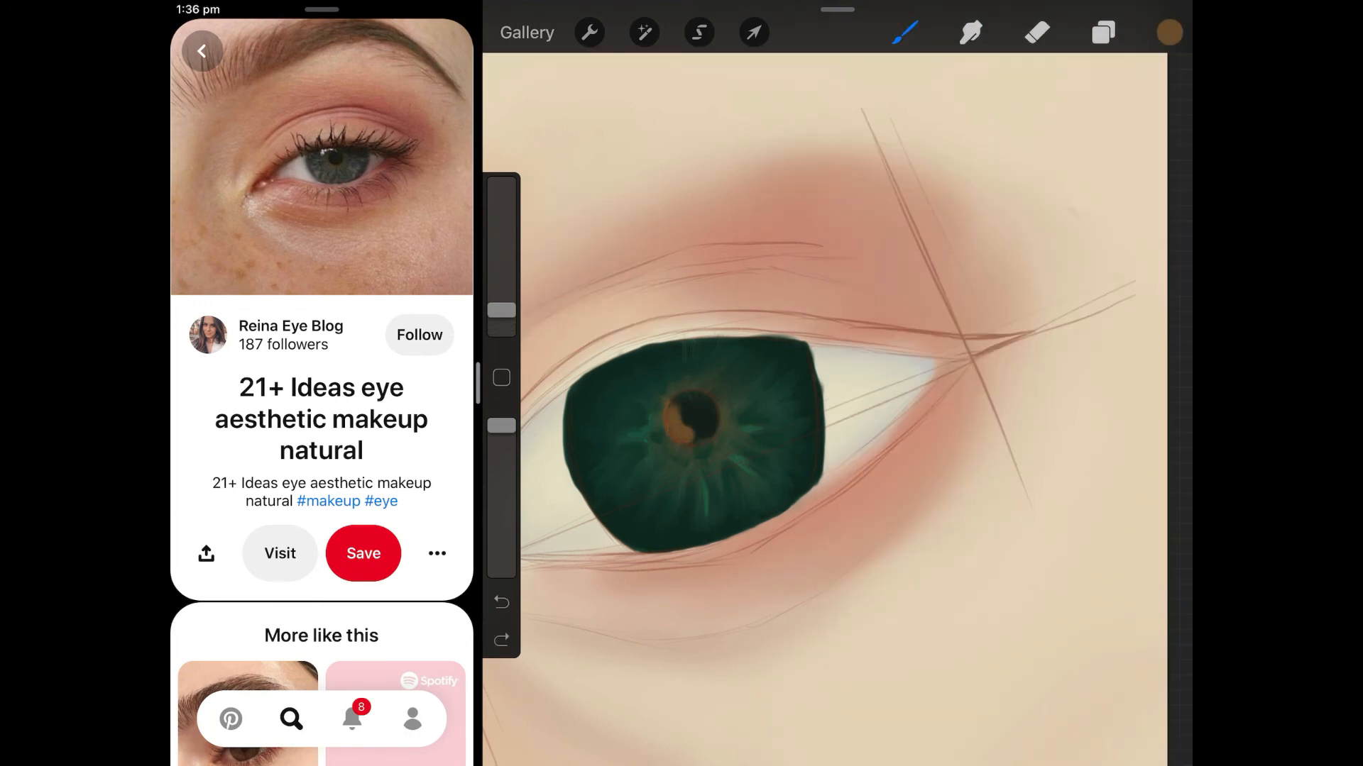
left_click(971, 32)
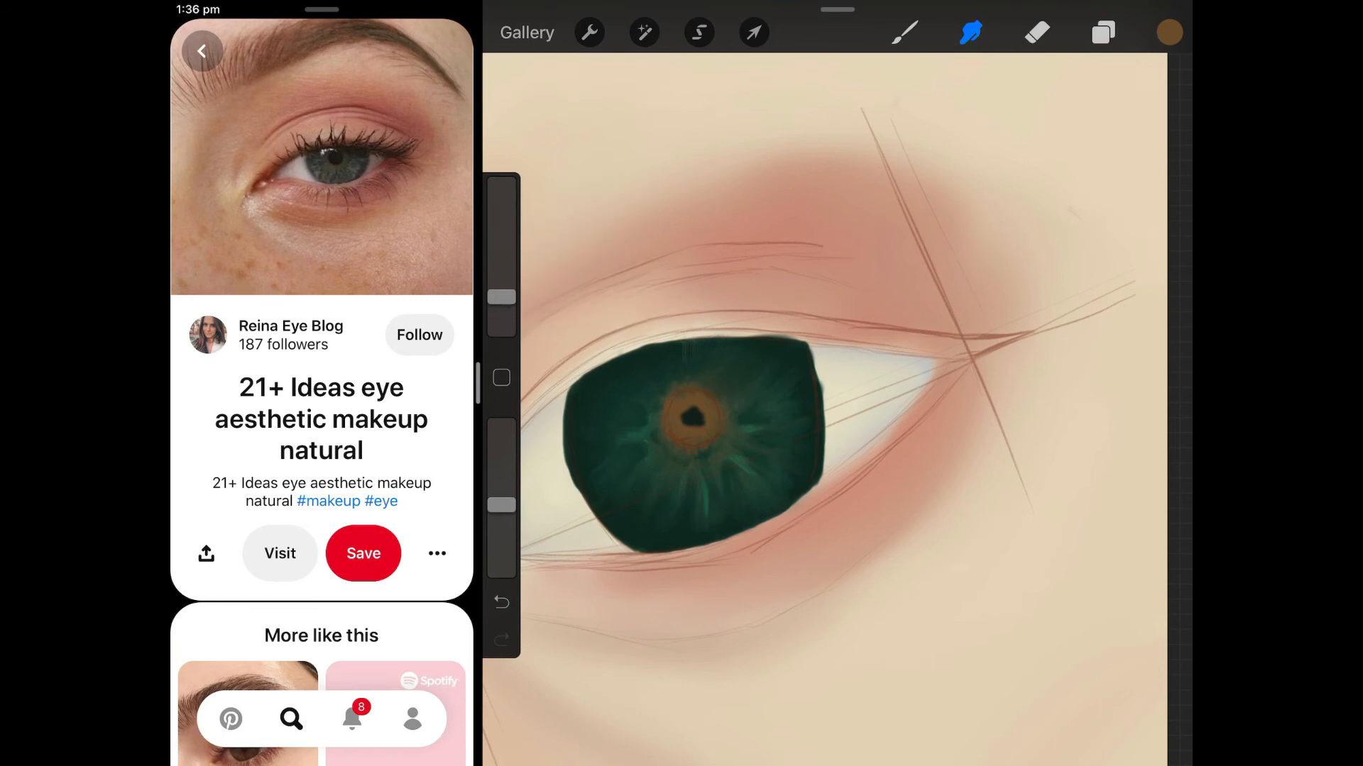
left_click(693, 417)
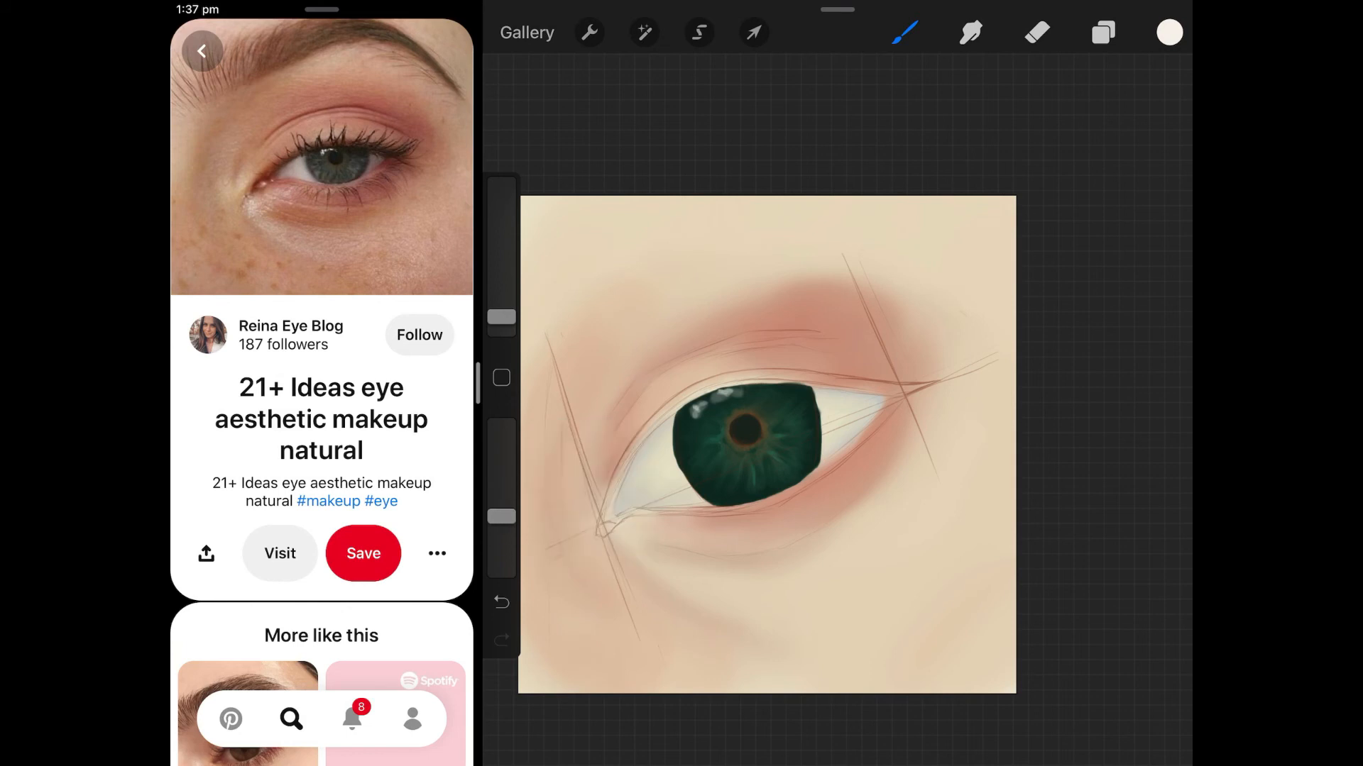
left_click(971, 32)
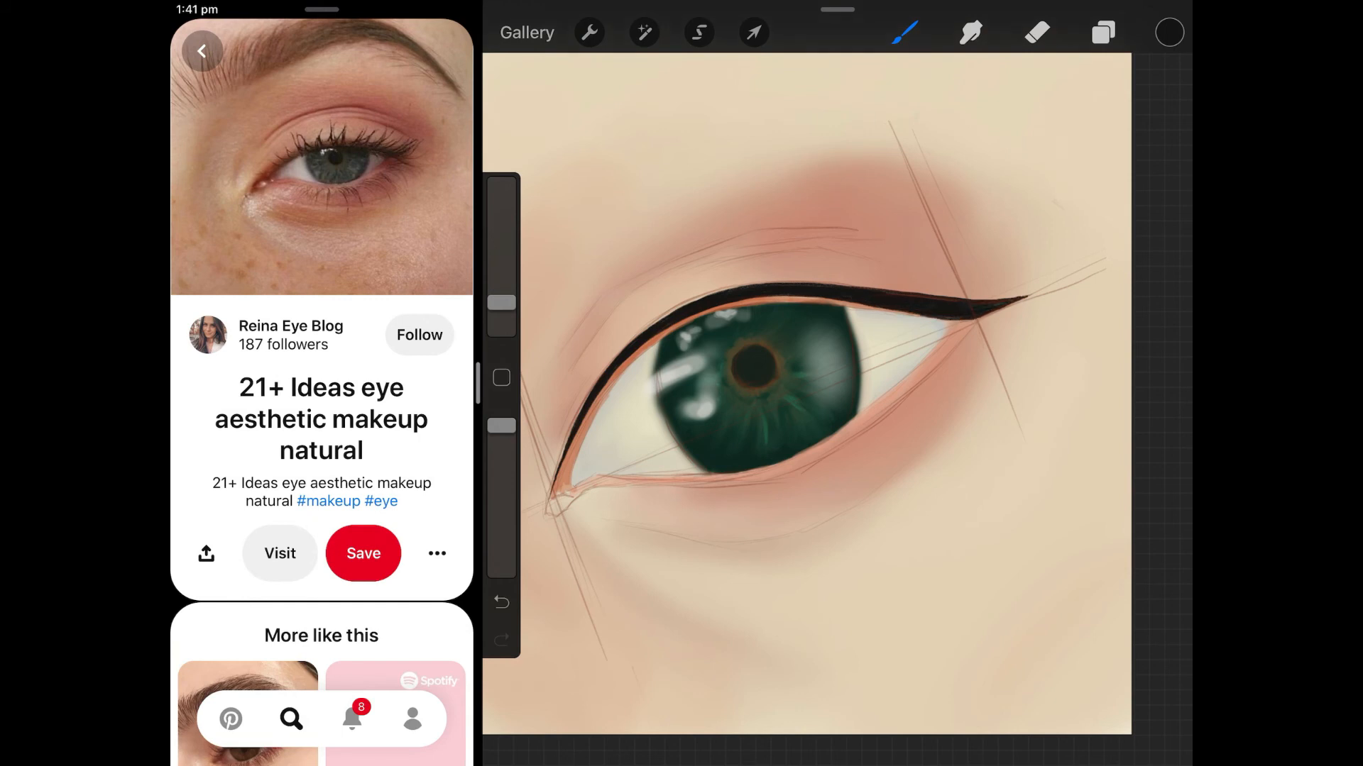
Step: Draw black winged eyeliner along the upper lash line and dab pink eyeshadow on the lid
left_click(970, 32)
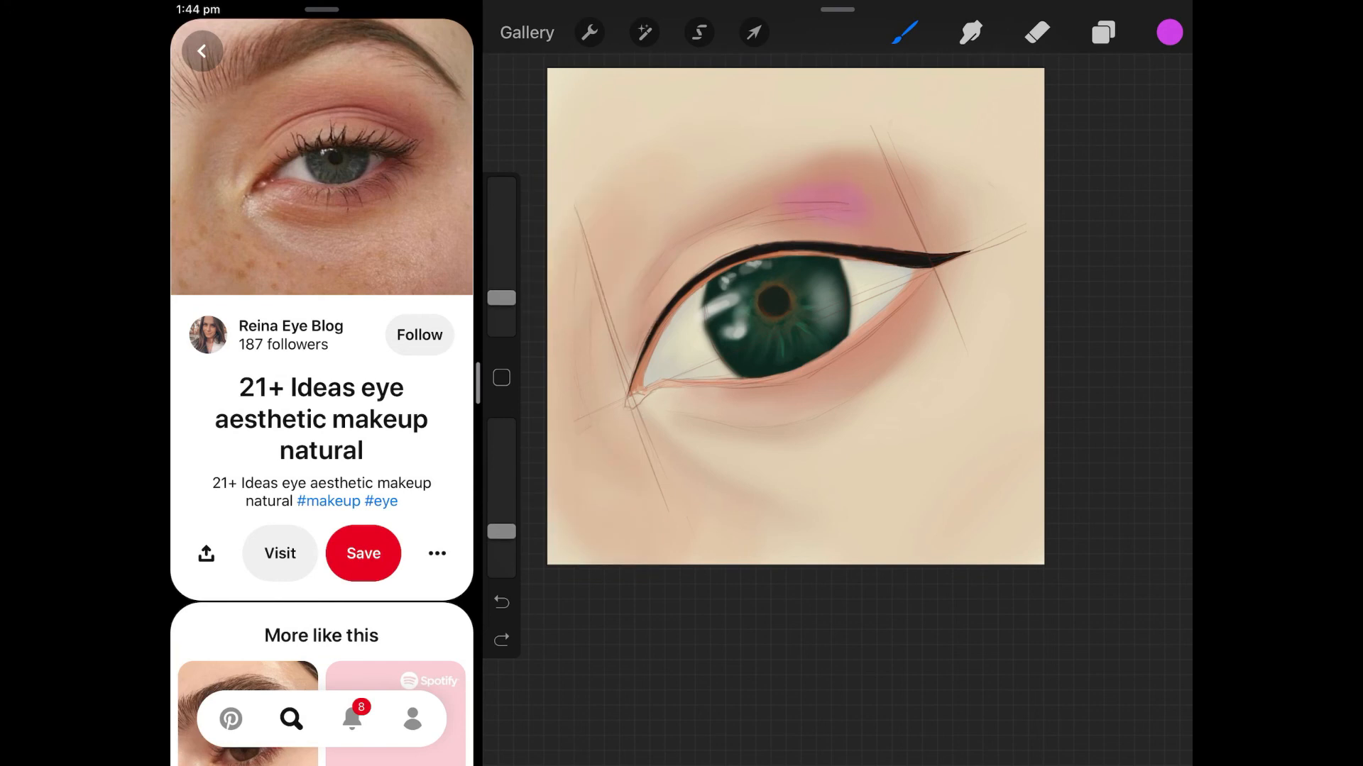
left_click(970, 31)
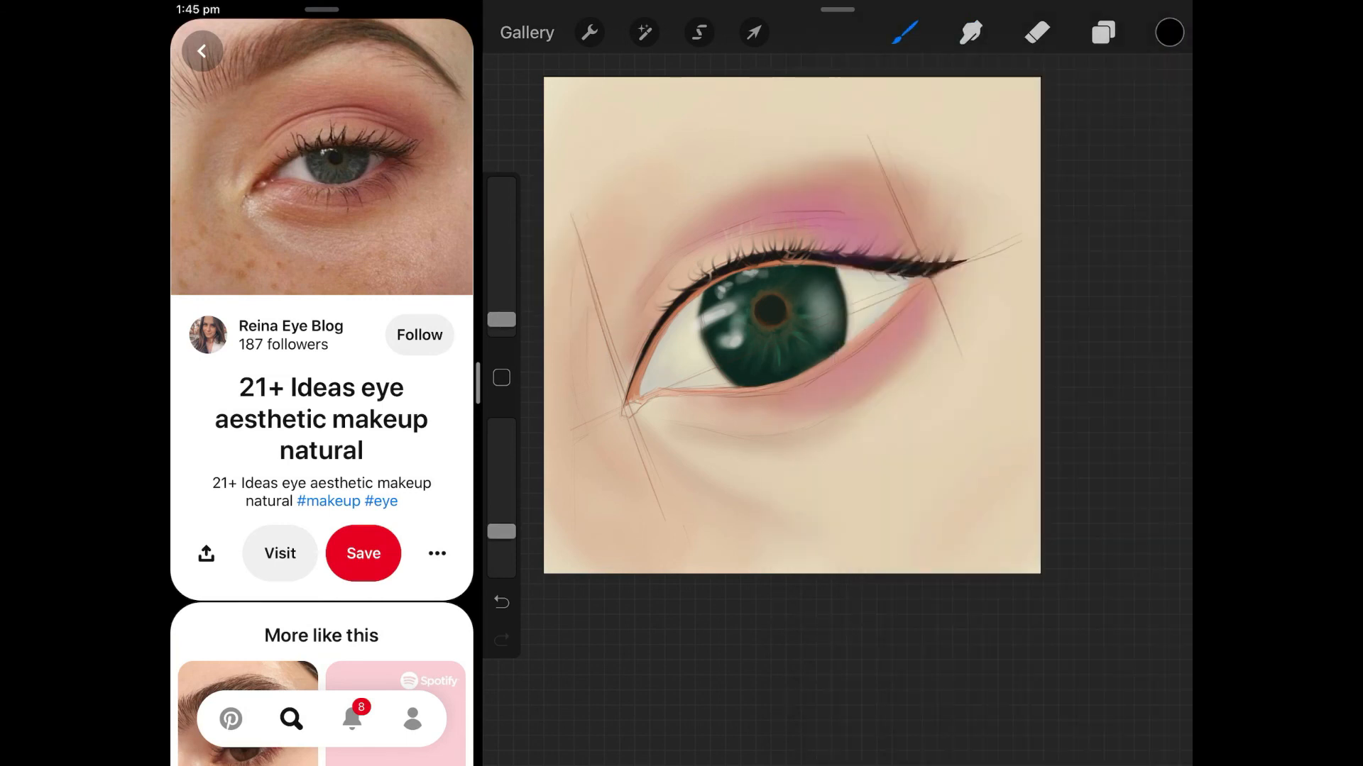
Step: Spread and smudge pink eyeshadow over the lid and draw black upper lashes
left_click(971, 34)
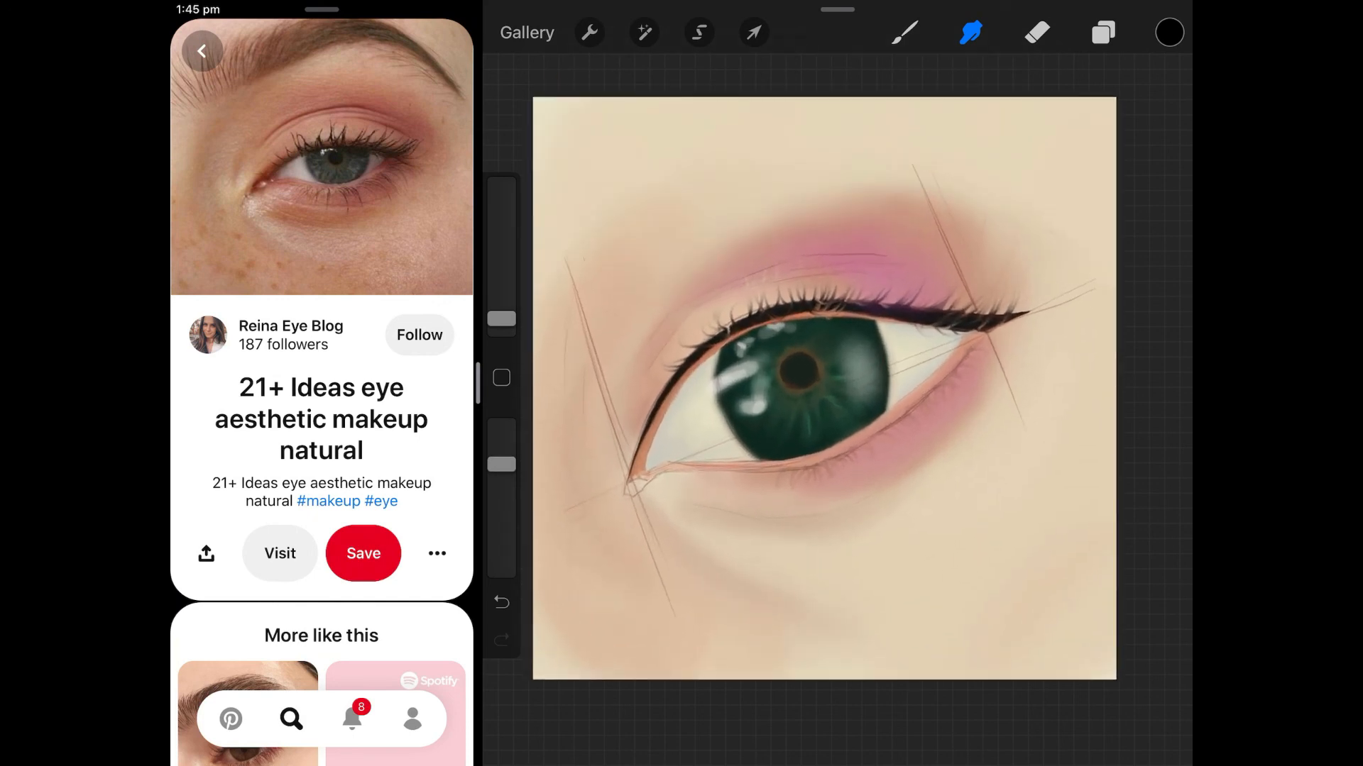
left_click(904, 33)
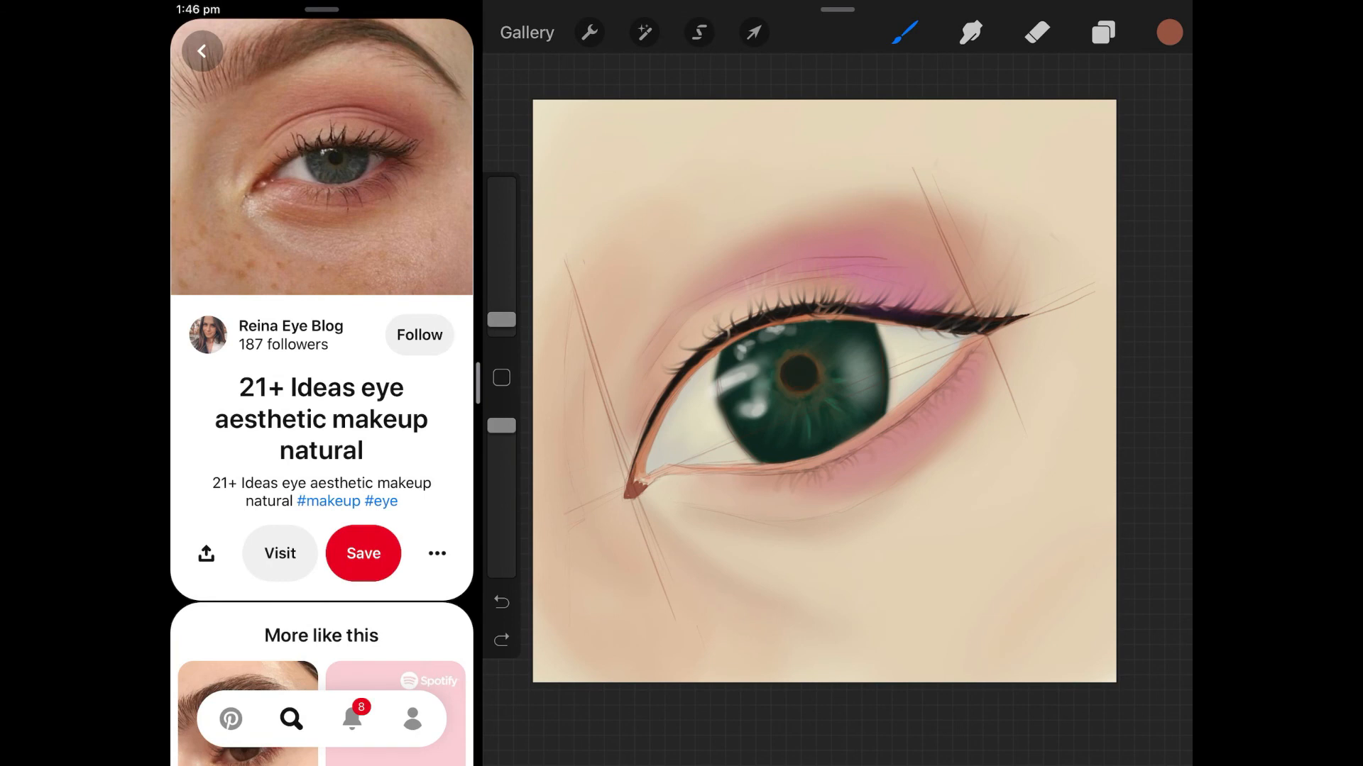
left_click(971, 32)
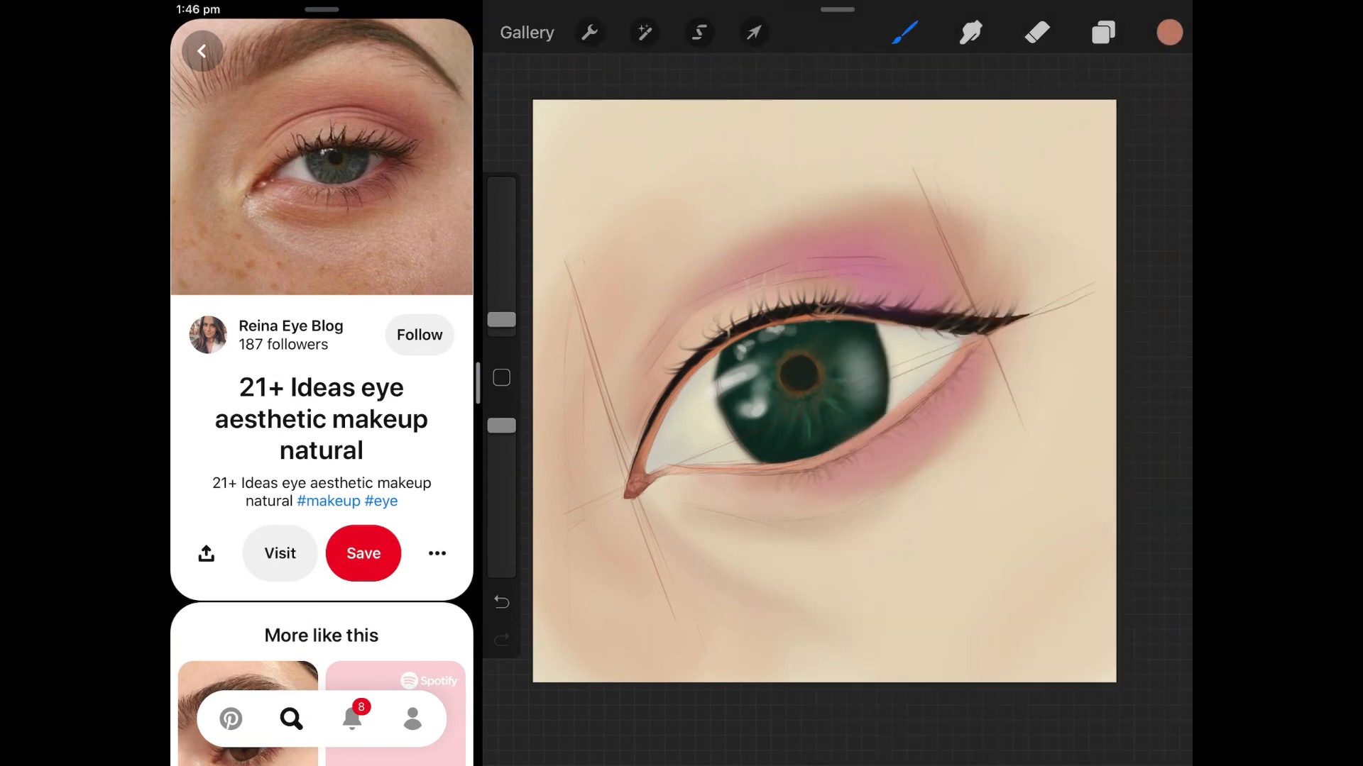
Step: Paint the lower waterline and inner corner warm brown-peach and smudge it
left_click(1169, 31)
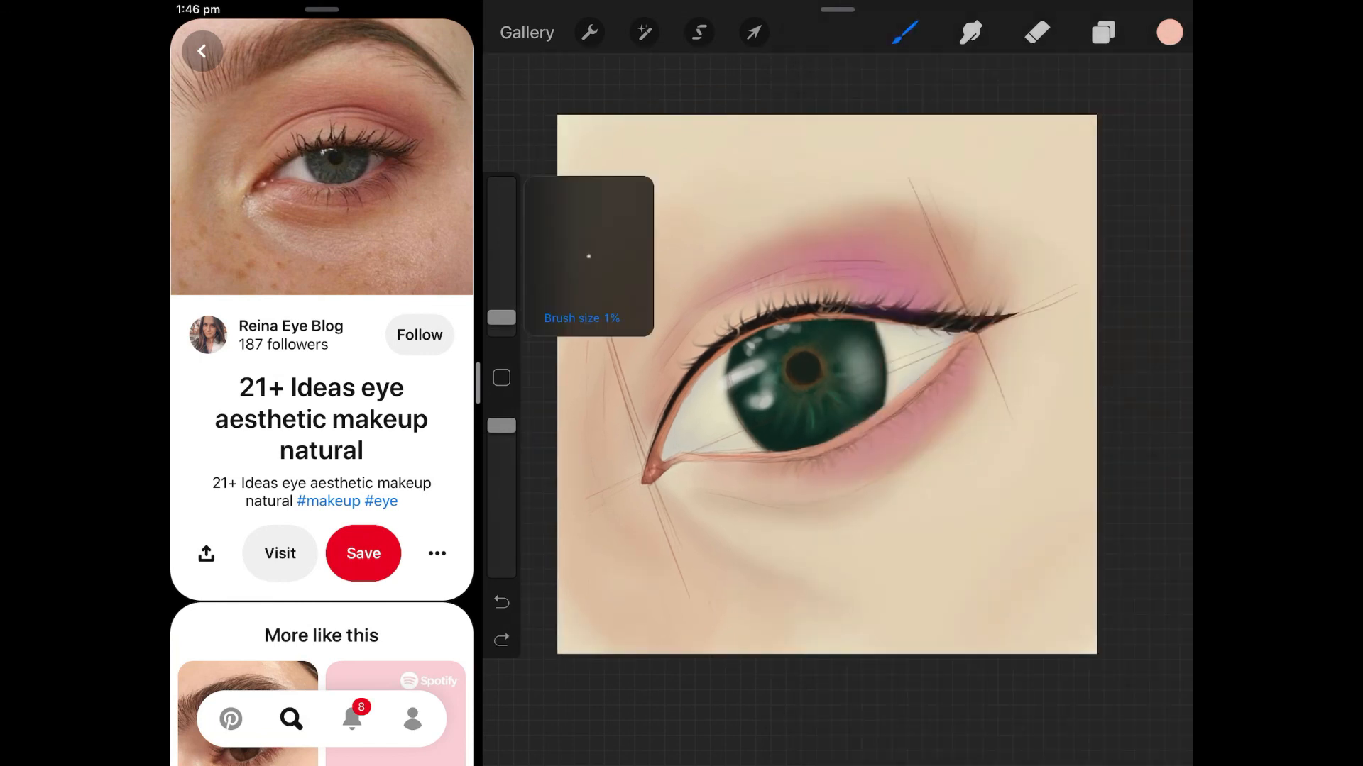
left_click(971, 32)
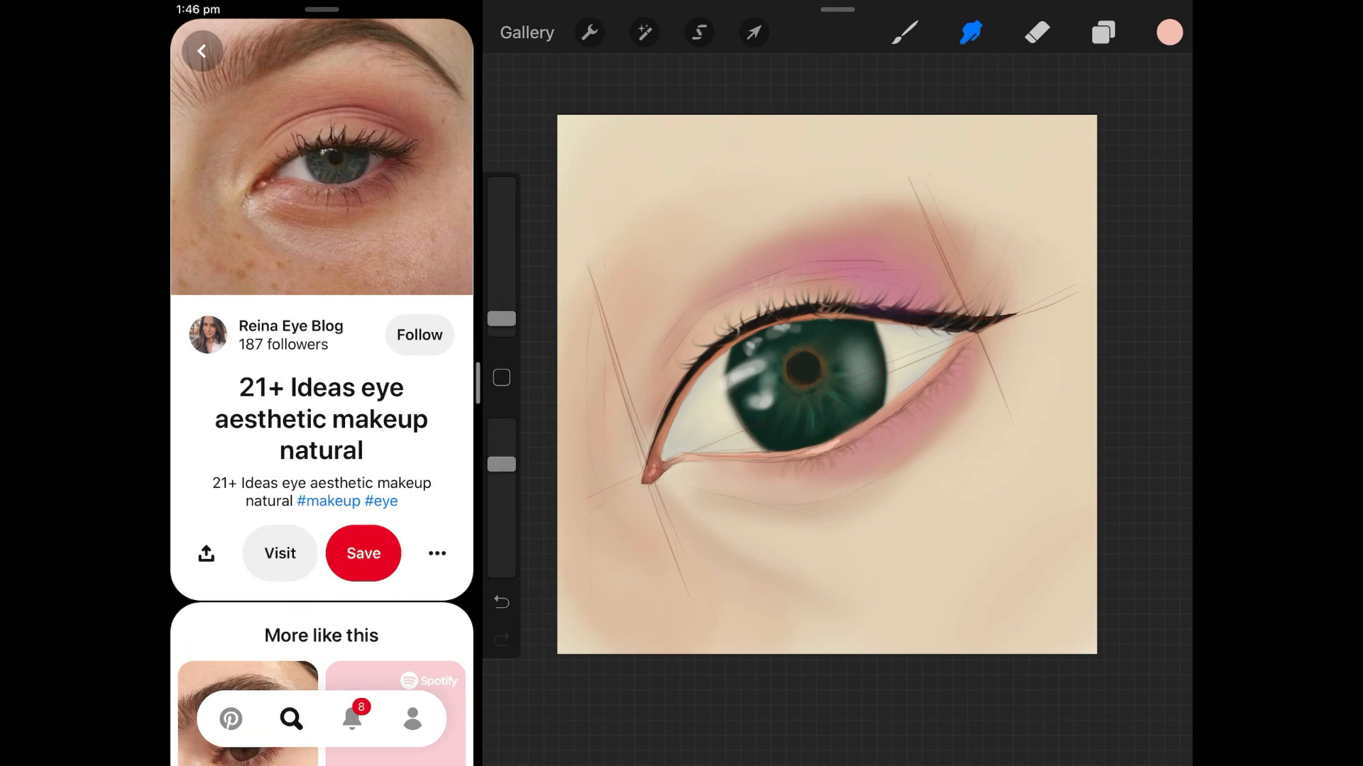
left_click(904, 32)
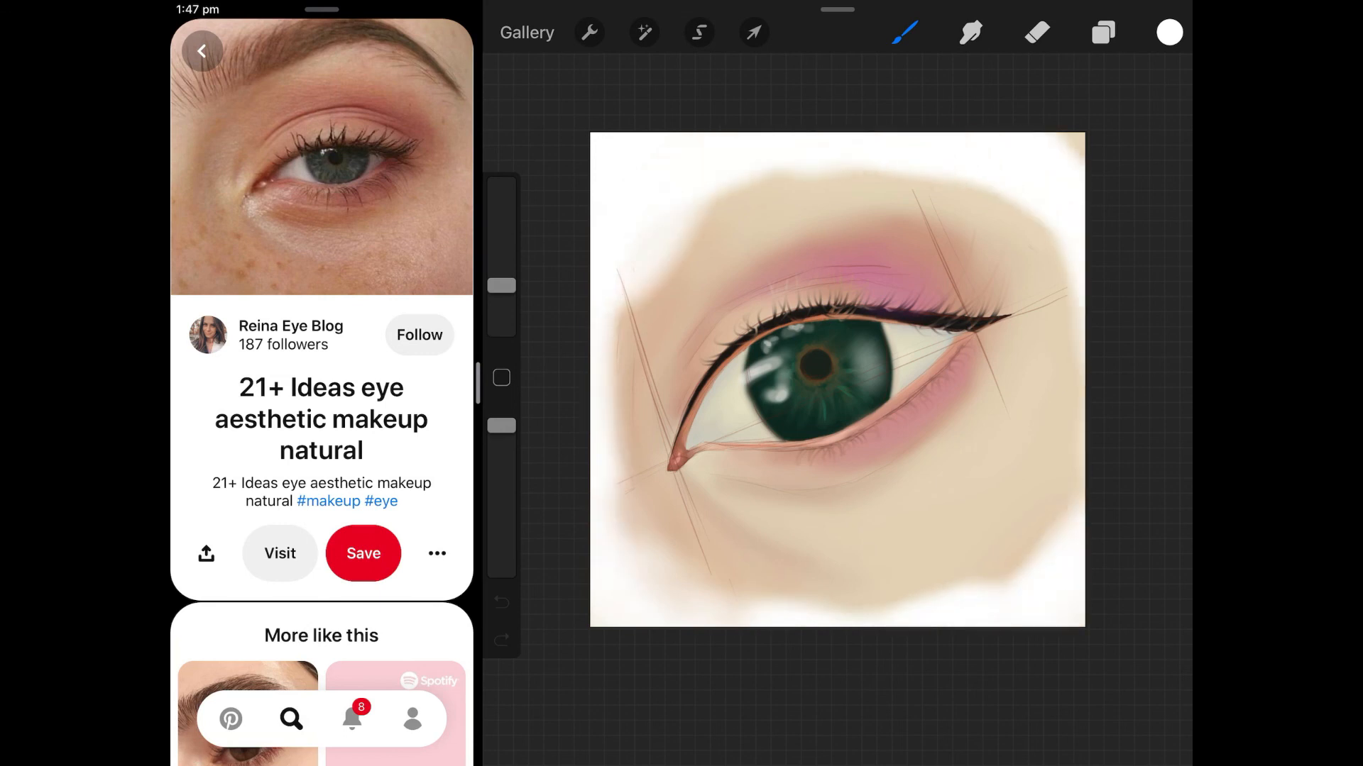
Step: Blend the white canvas border softly into the surrounding skin tones with Smudge
left_click(971, 32)
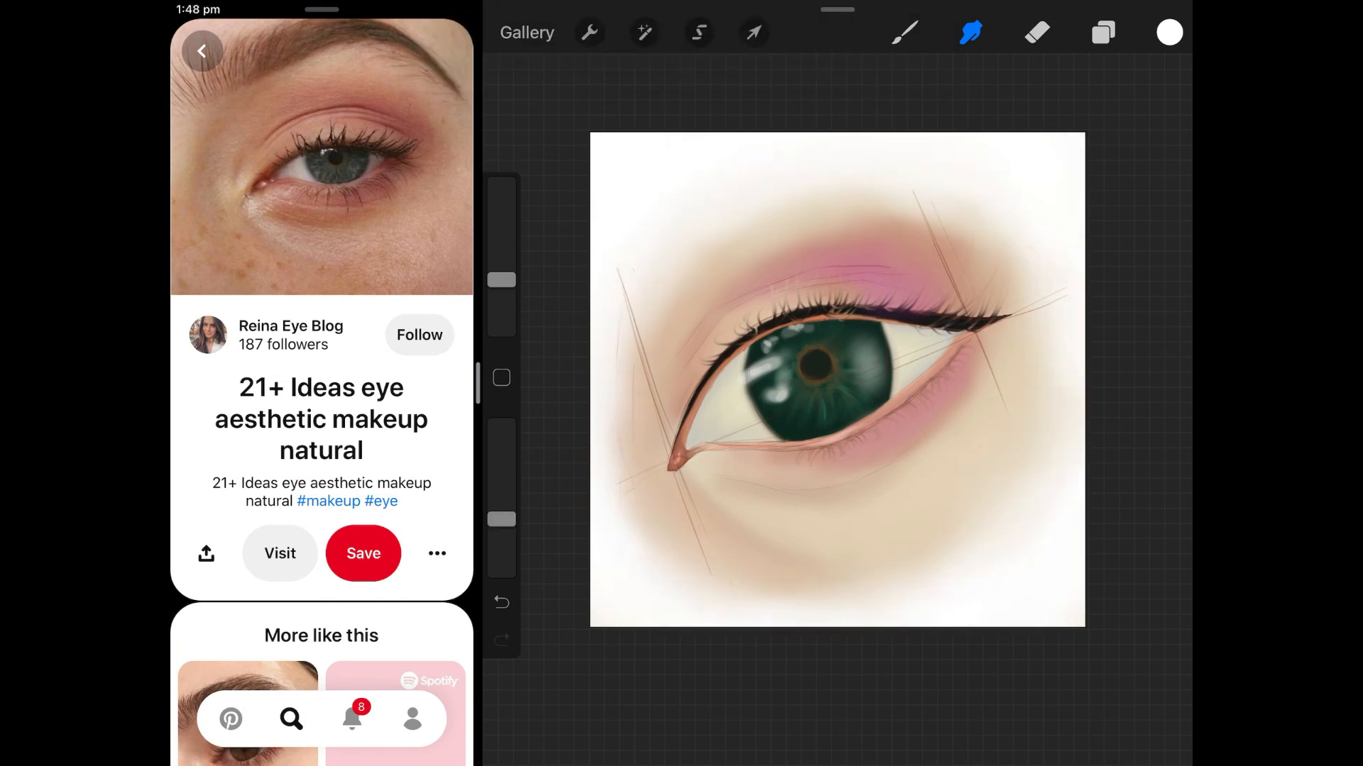
left_click(903, 32)
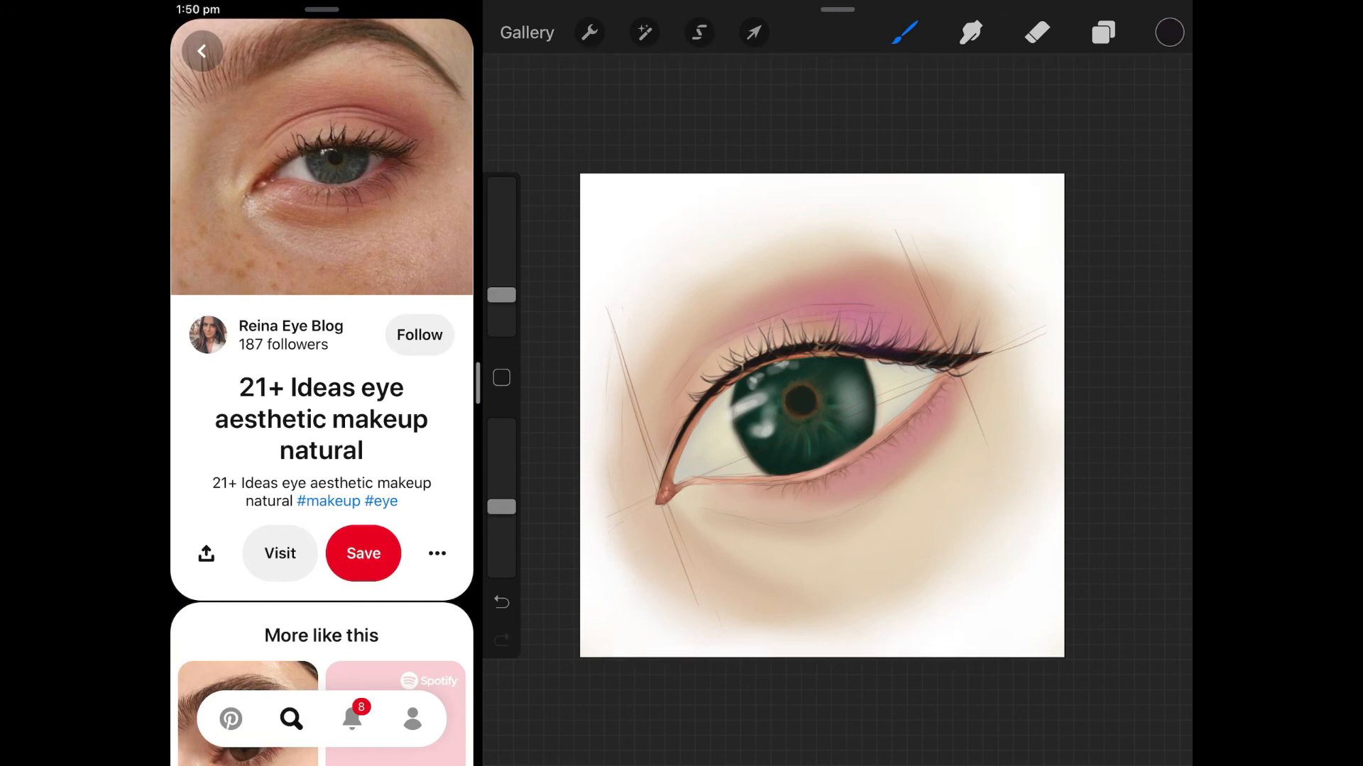
Step: Check the Layers panel after adding upper lashes, then close it and switch to the Eraser
left_click(1103, 32)
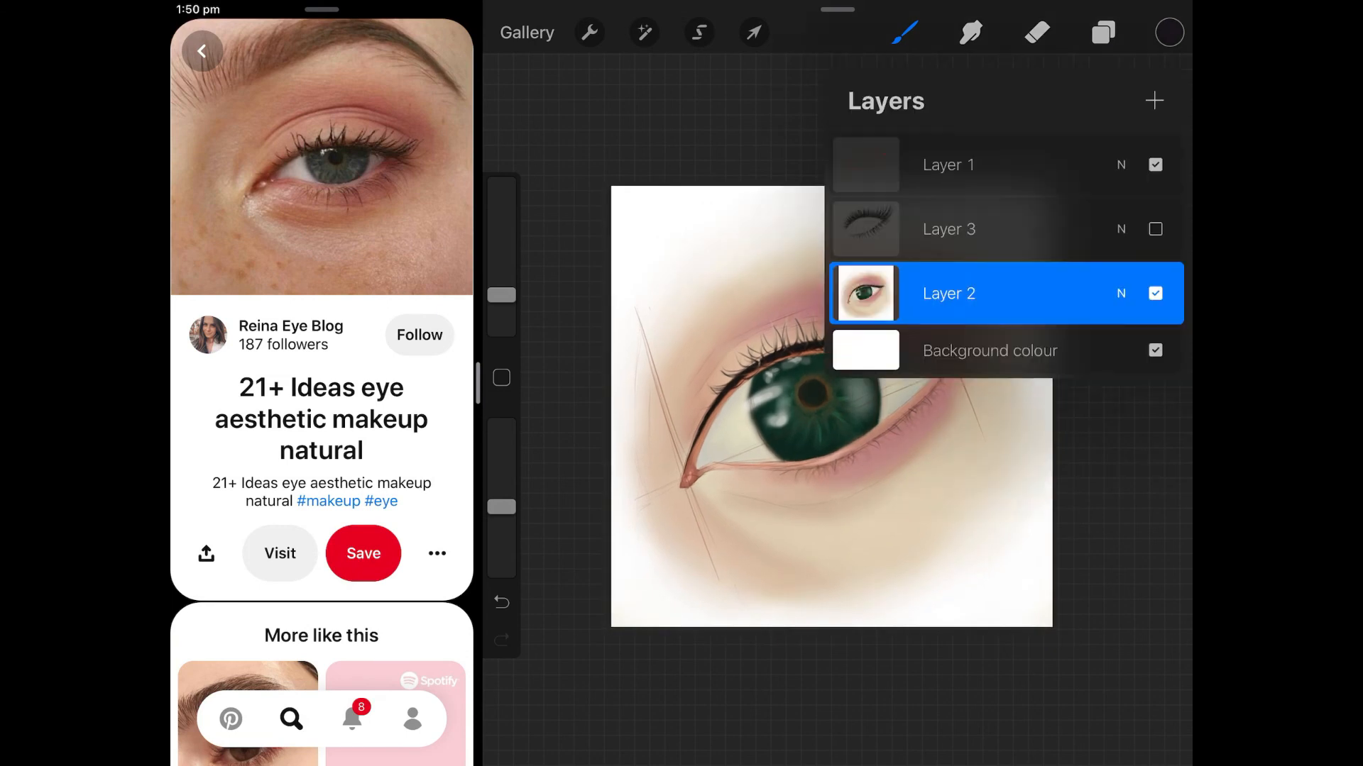
left_click(1036, 32)
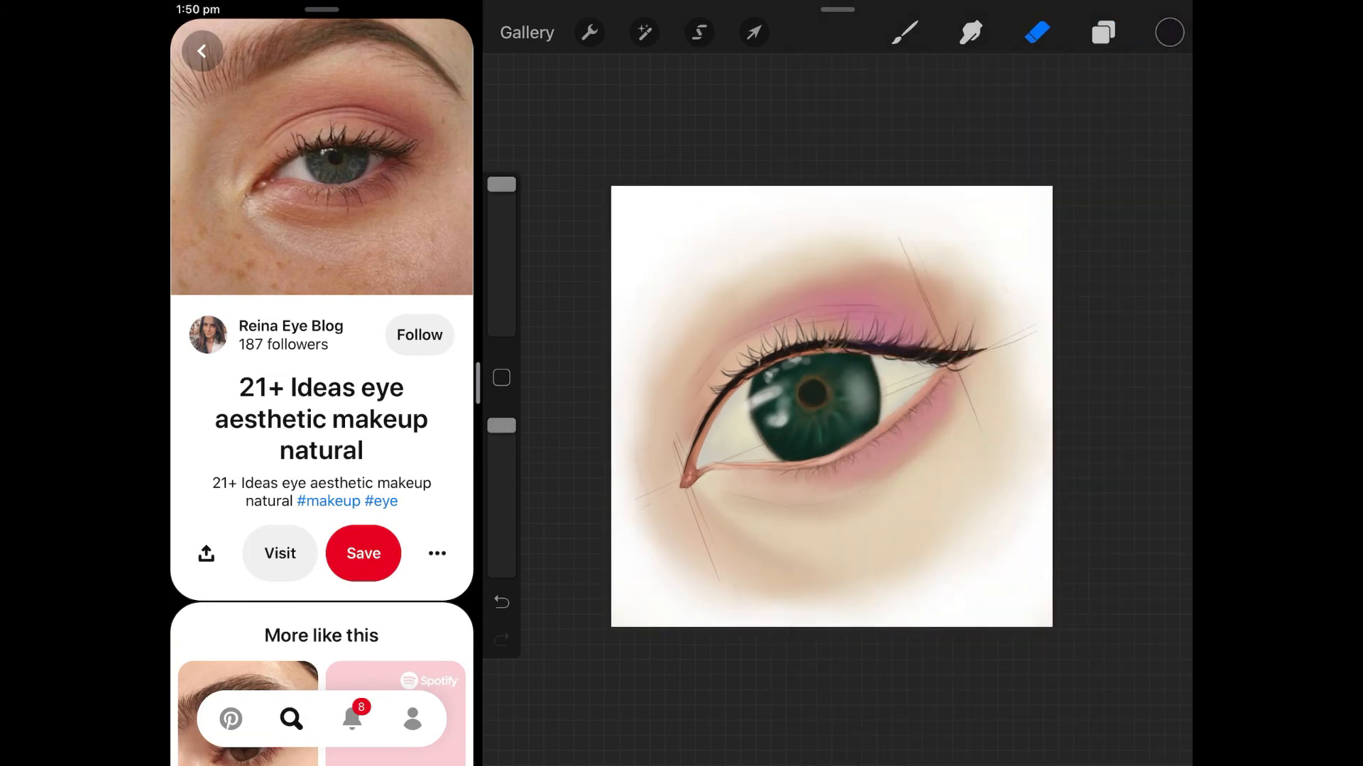